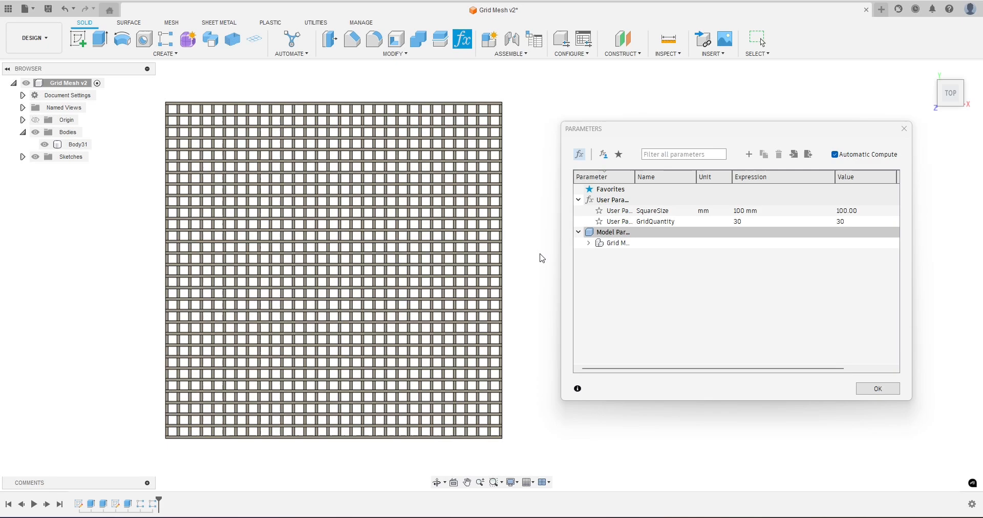
mouse_move(529, 331)
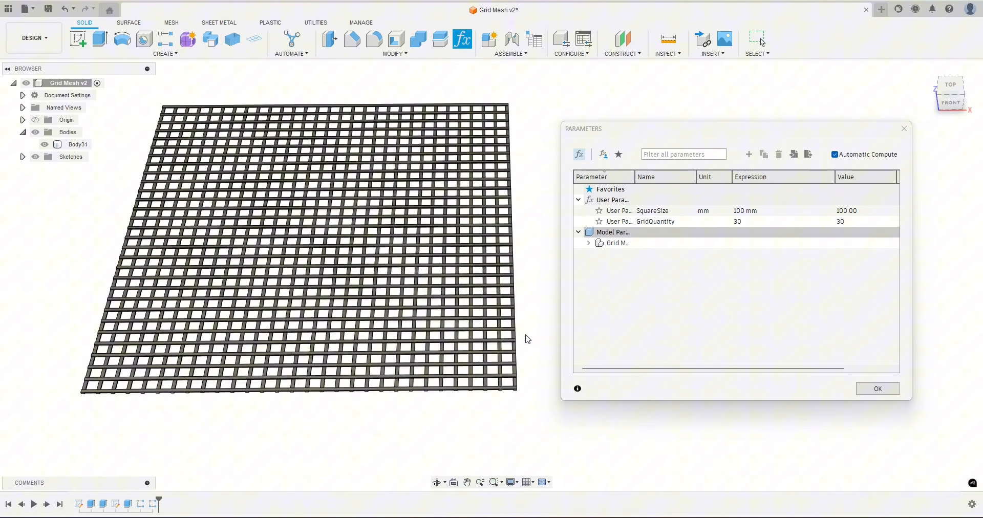
Start a new empty design and bring up its user parameters list
drag(528, 339, 518, 377)
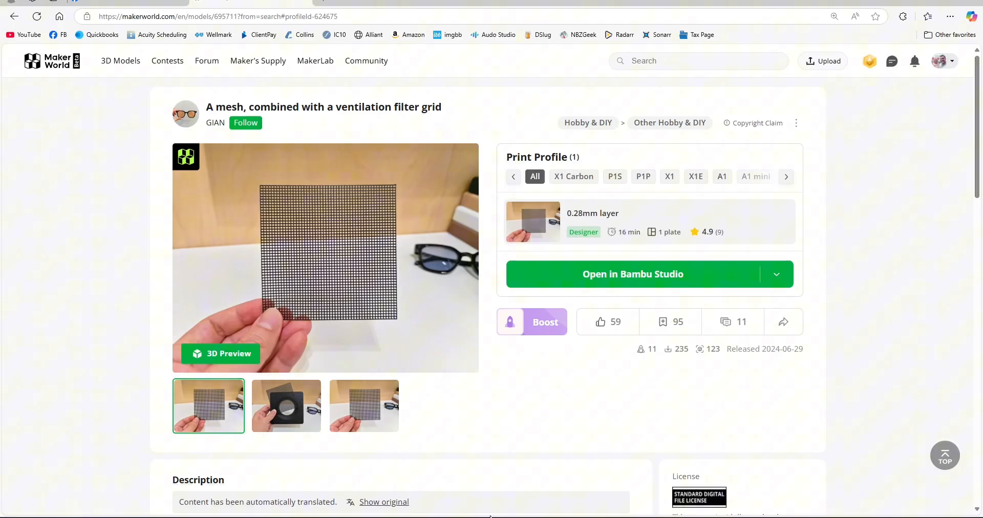
mouse_move(289, 191)
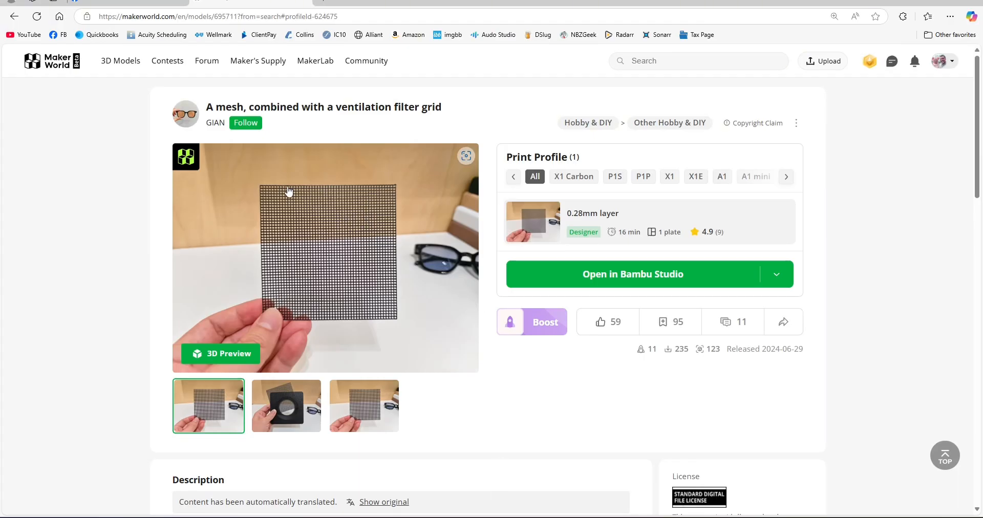
mouse_move(365, 275)
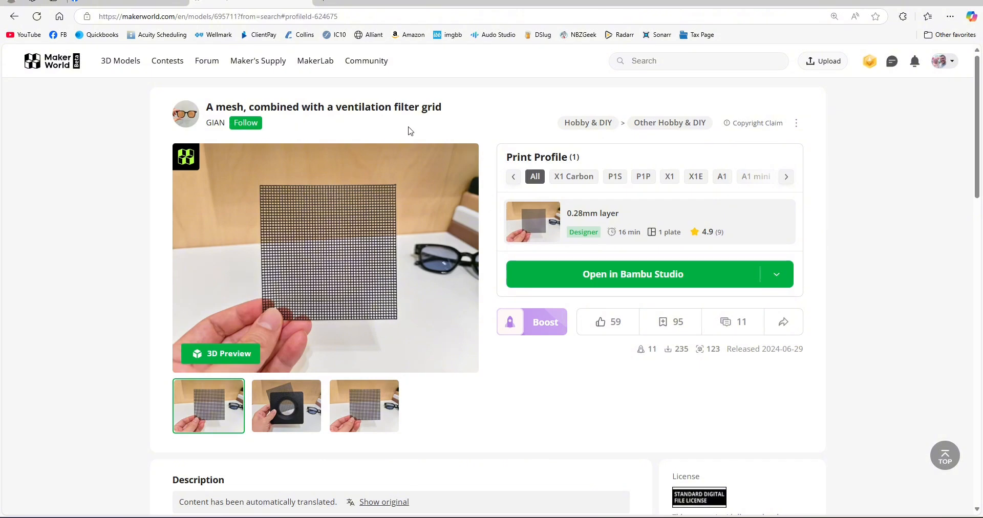
scroll(down, 3)
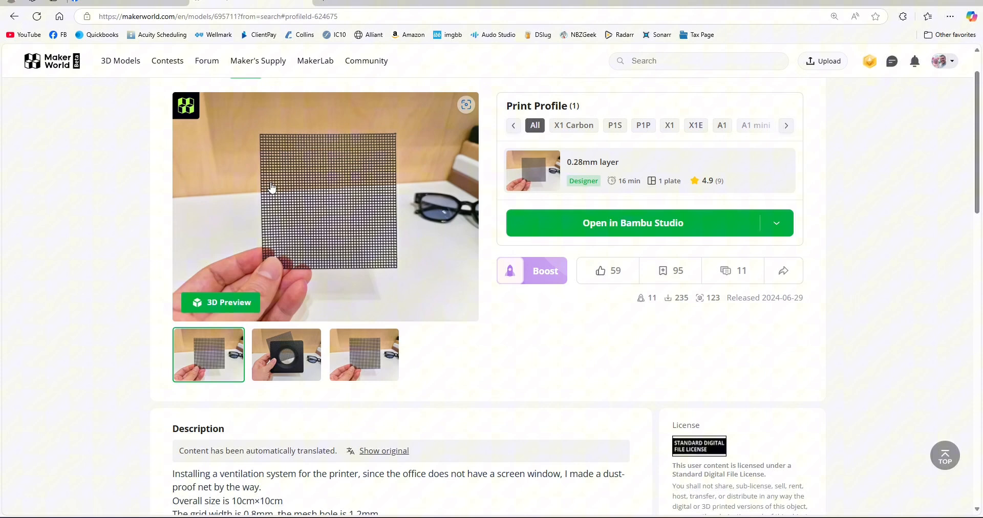
mouse_move(389, 207)
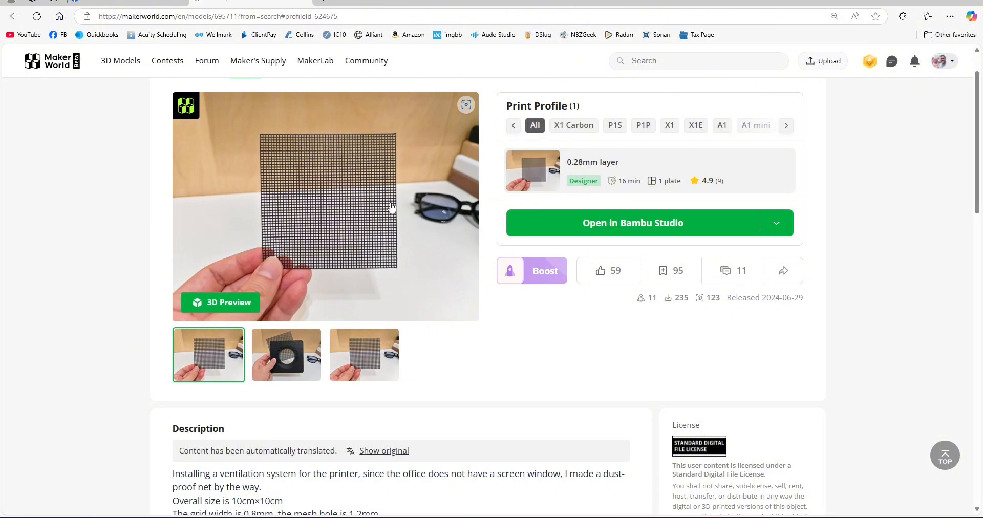
mouse_move(437, 10)
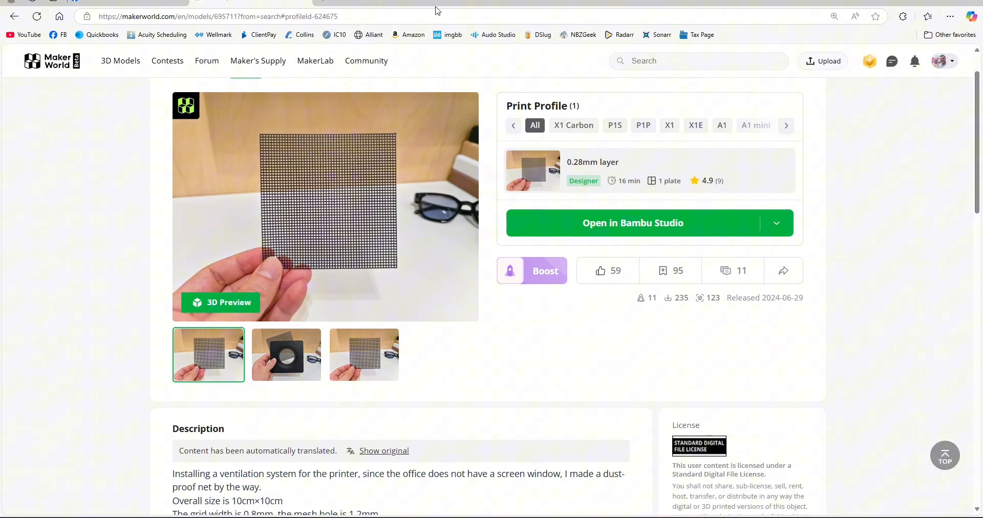
mouse_move(441, 149)
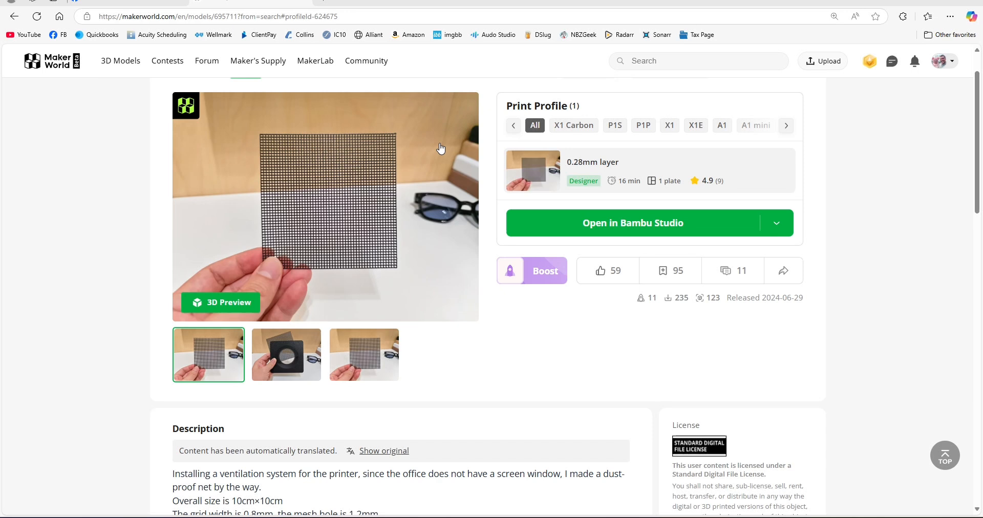
mouse_move(372, 201)
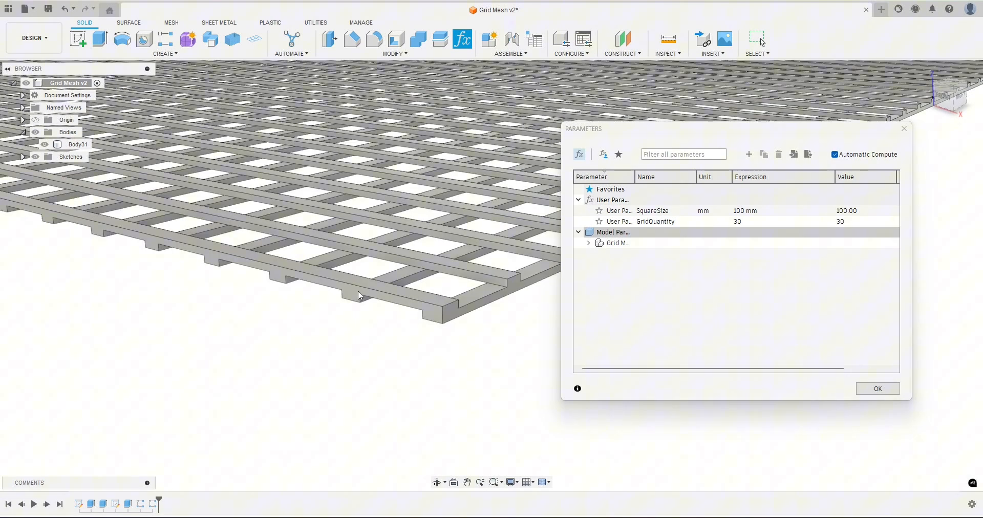
mouse_move(344, 240)
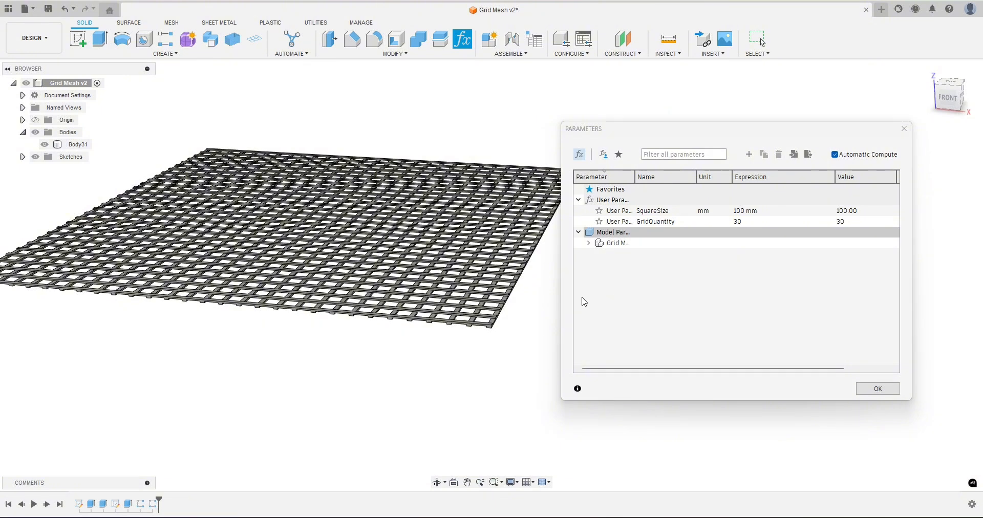
mouse_move(445, 363)
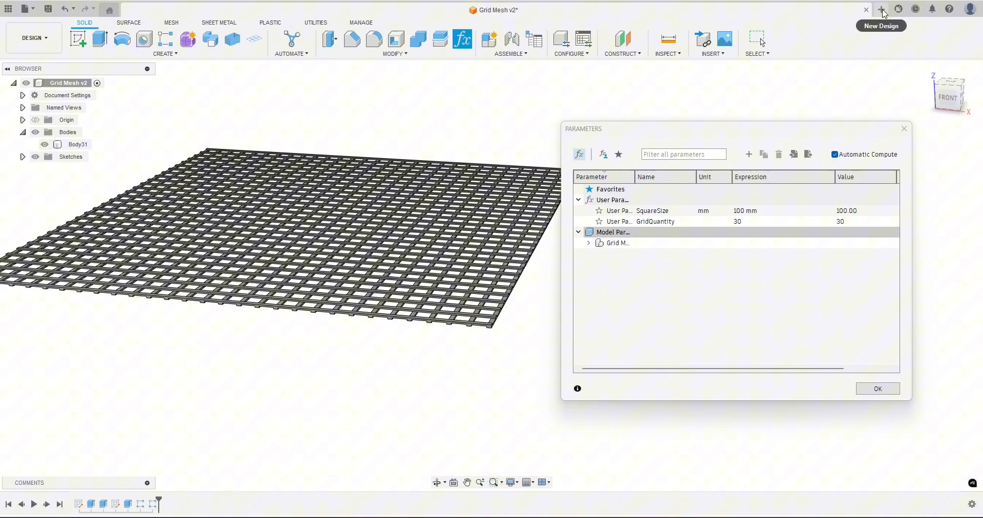
click(881, 9)
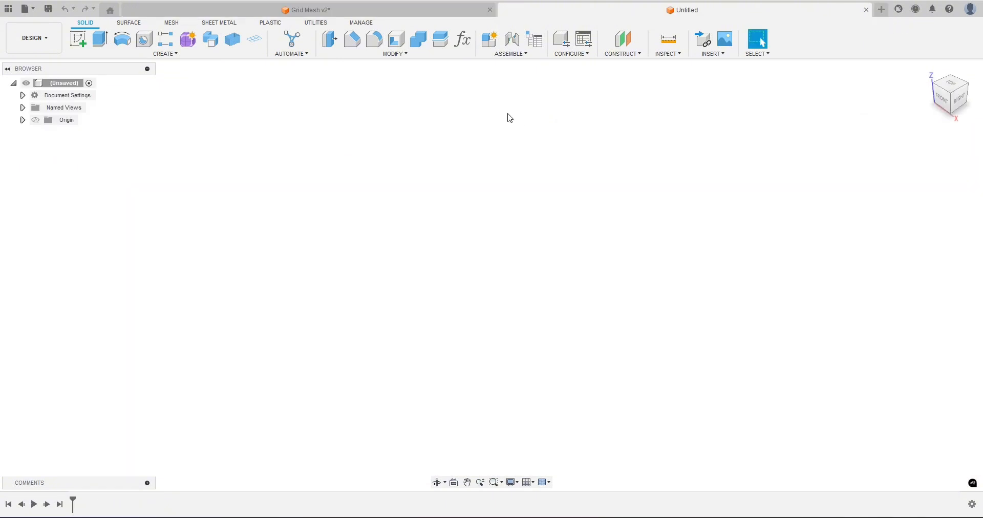
mouse_move(290, 132)
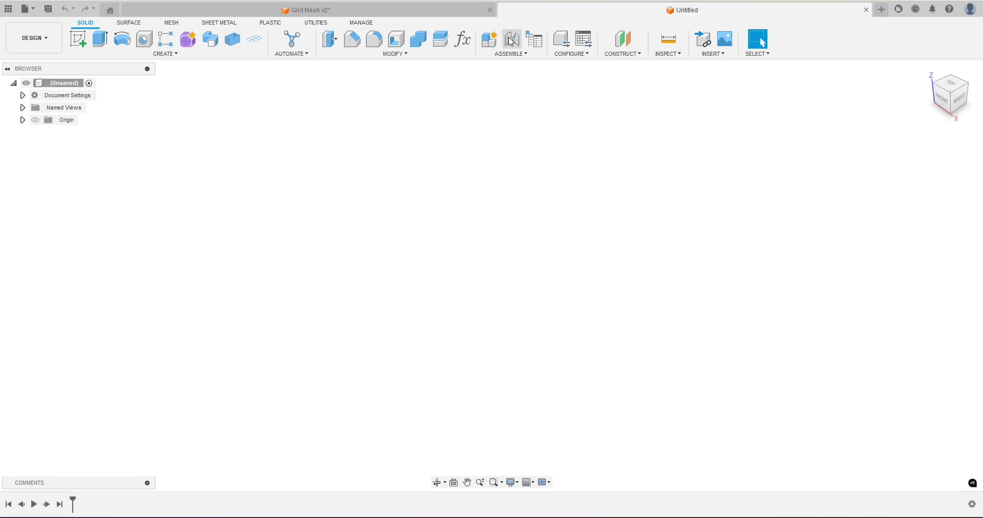
click(463, 40)
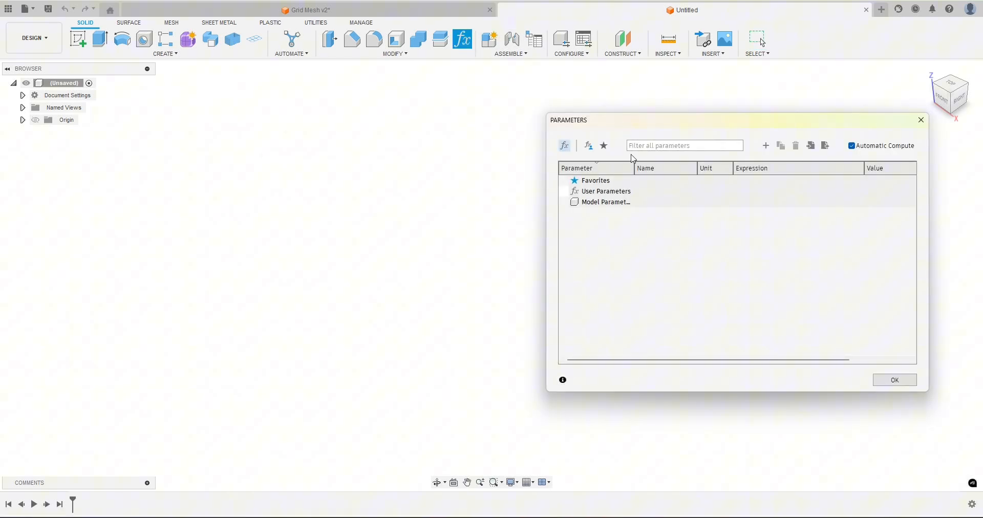
mouse_move(461, 40)
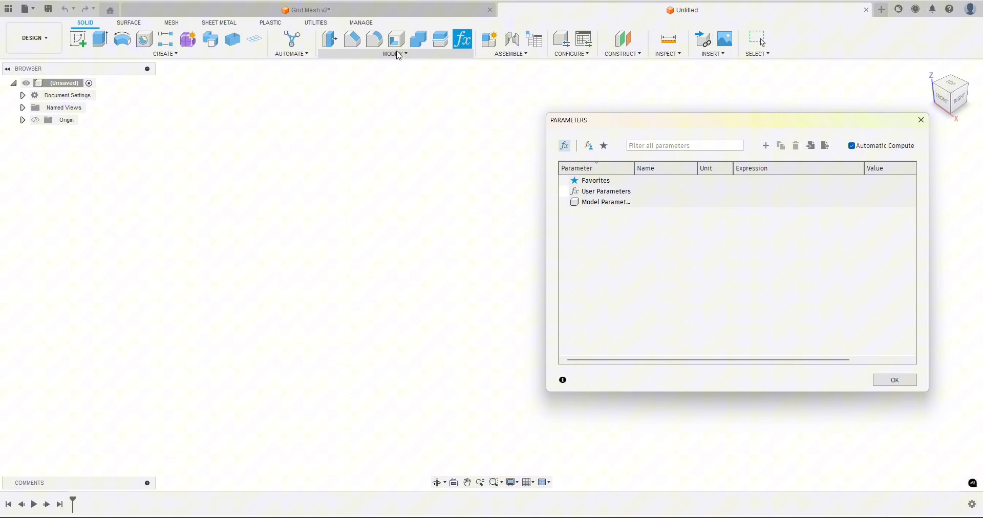
click(395, 53)
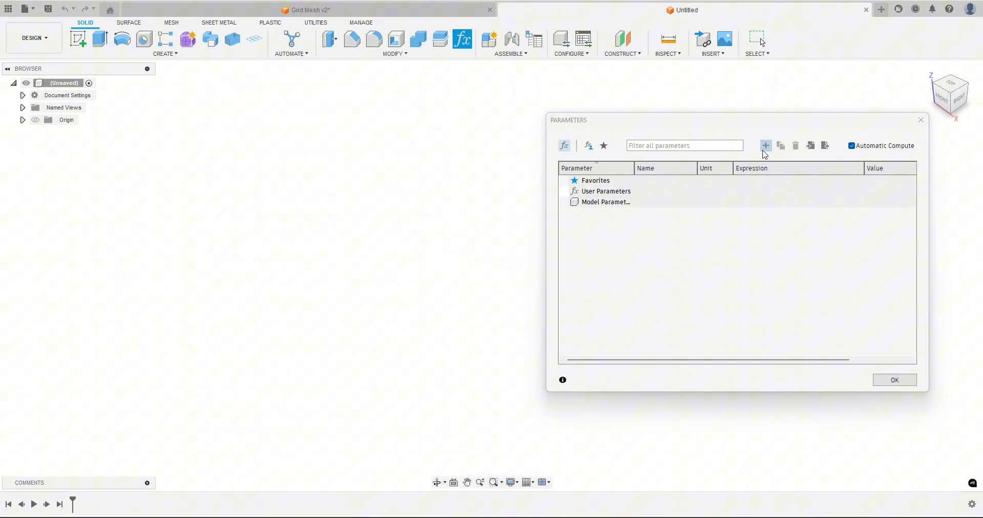
mouse_move(766, 146)
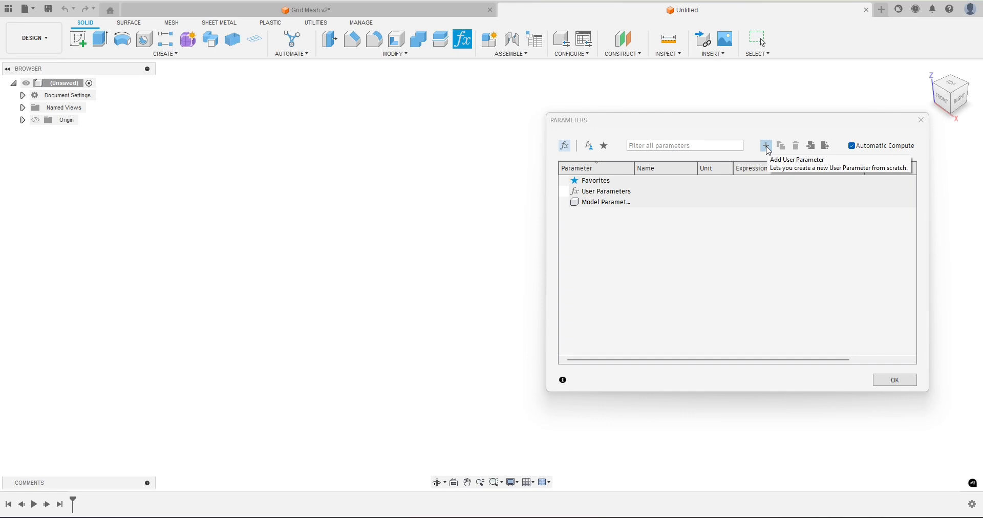
Add a user parameter named SquareSize with a value of 100 mm
click(766, 145)
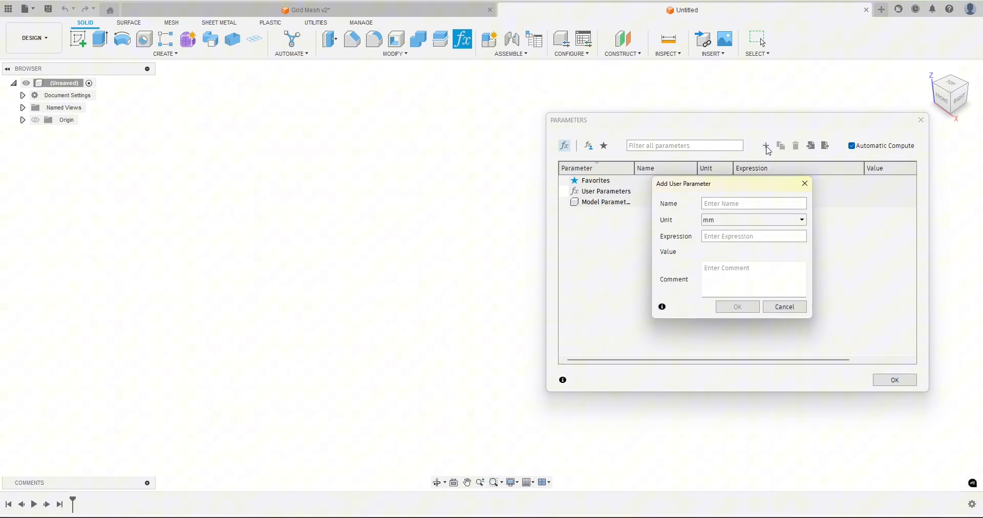
text(SquareSiz)
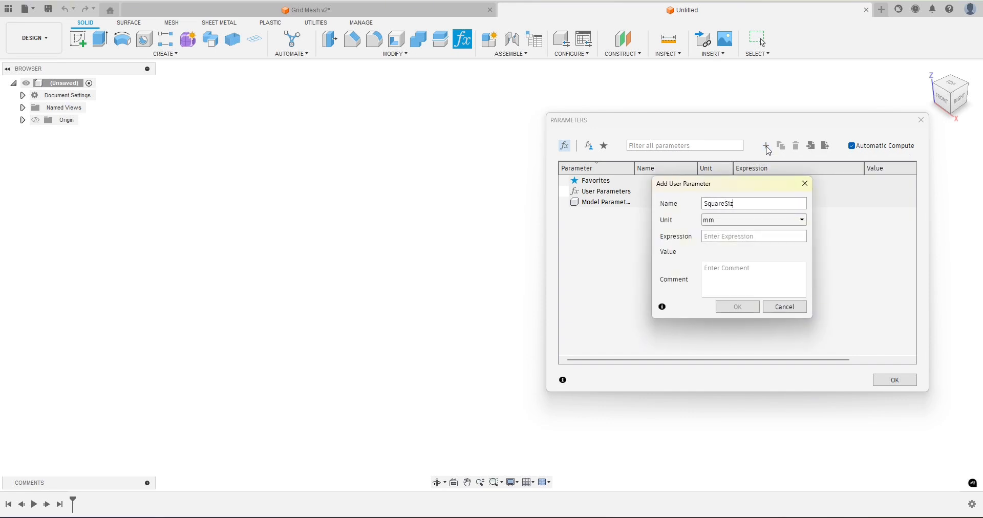
text(e)
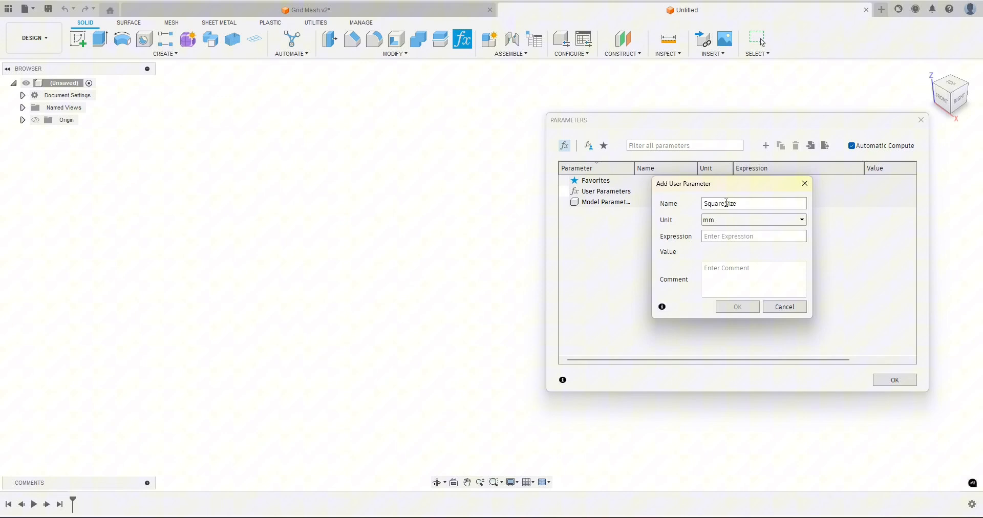
text(MeshSize)
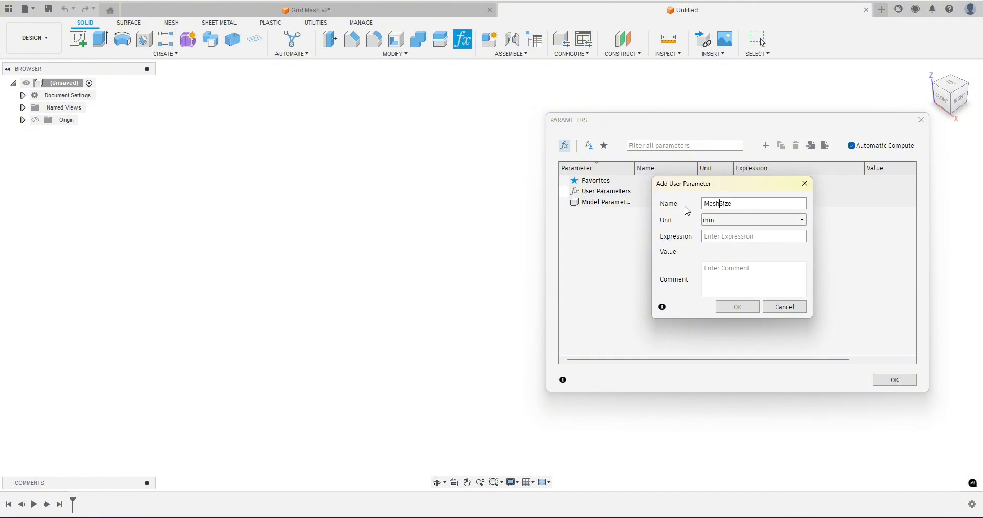
text(SqSize)
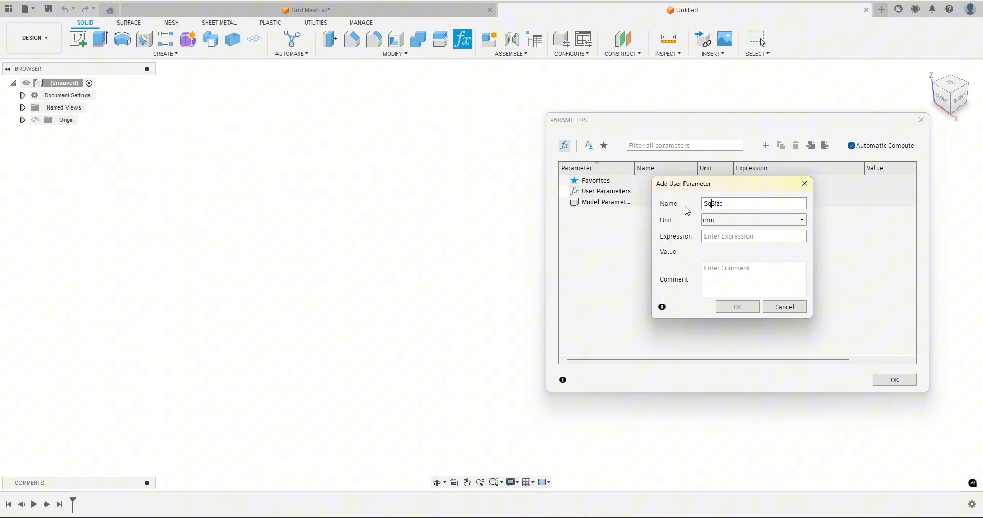
text(SquareSize)
click(754, 236)
text(100)
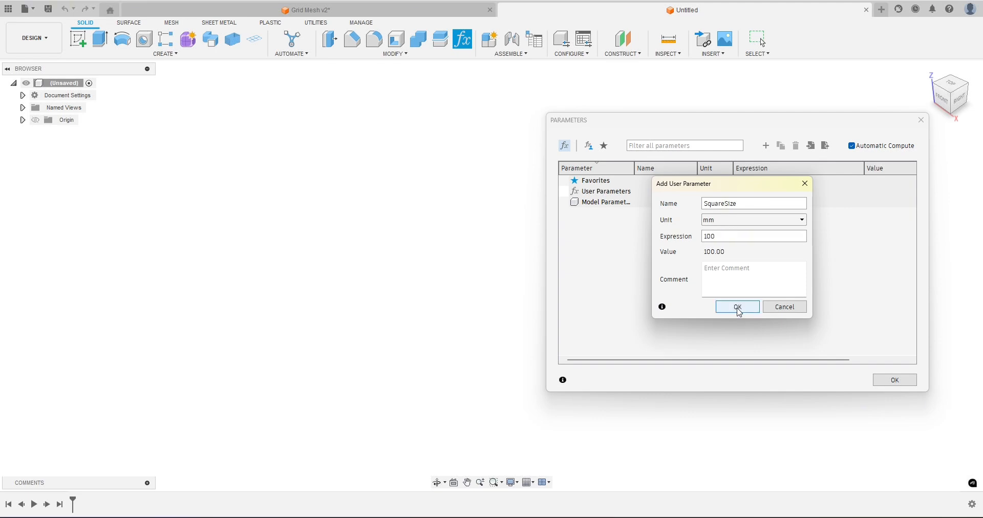
click(737, 308)
text(GridNumber)
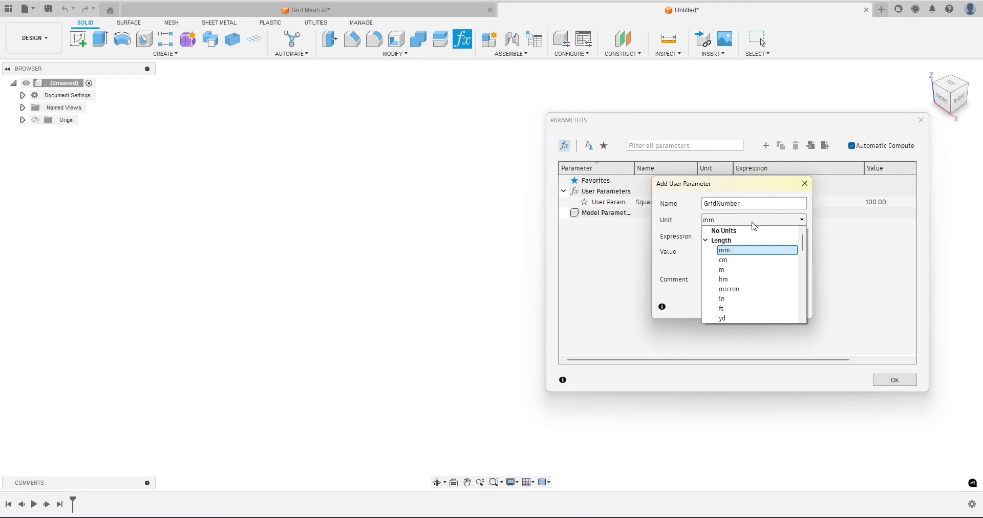
Add a unitless user parameter GridNumber with a value of 30
click(723, 231)
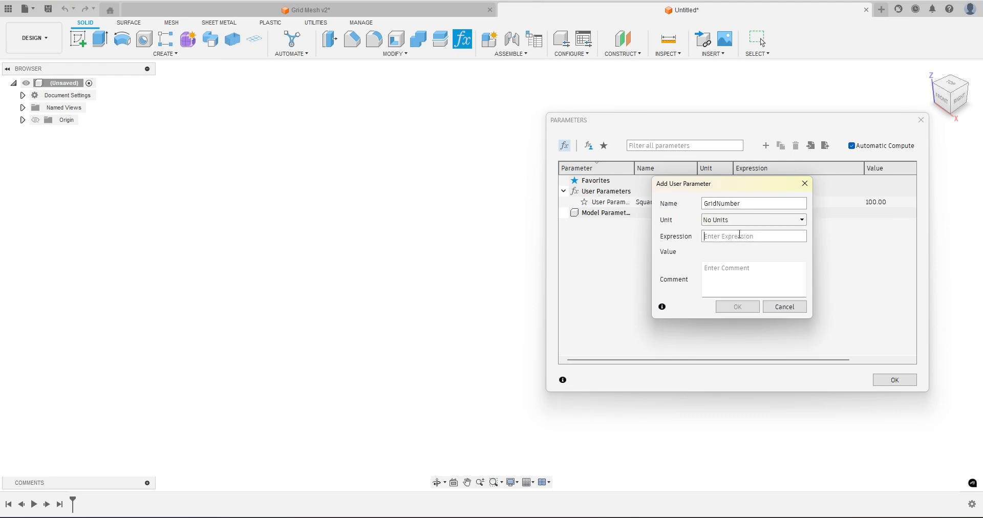
text(30)
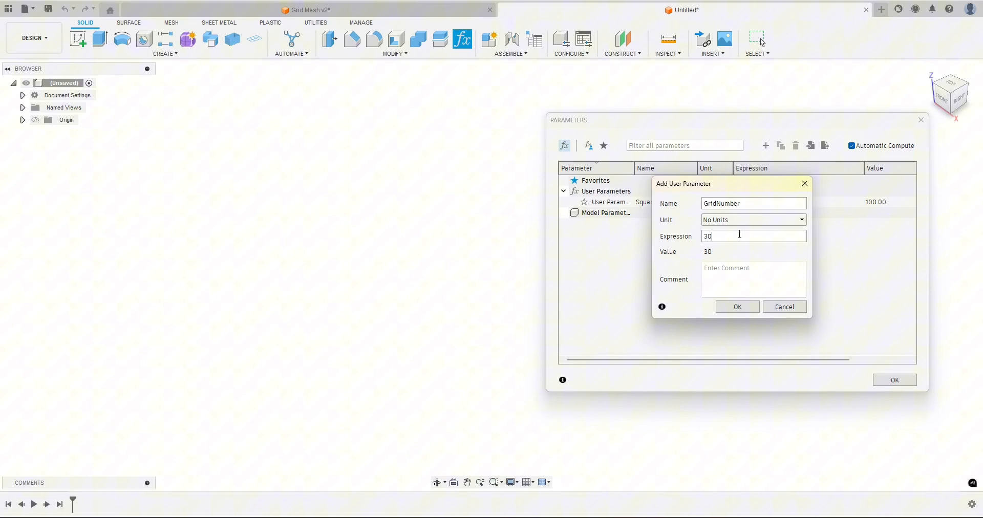
click(736, 308)
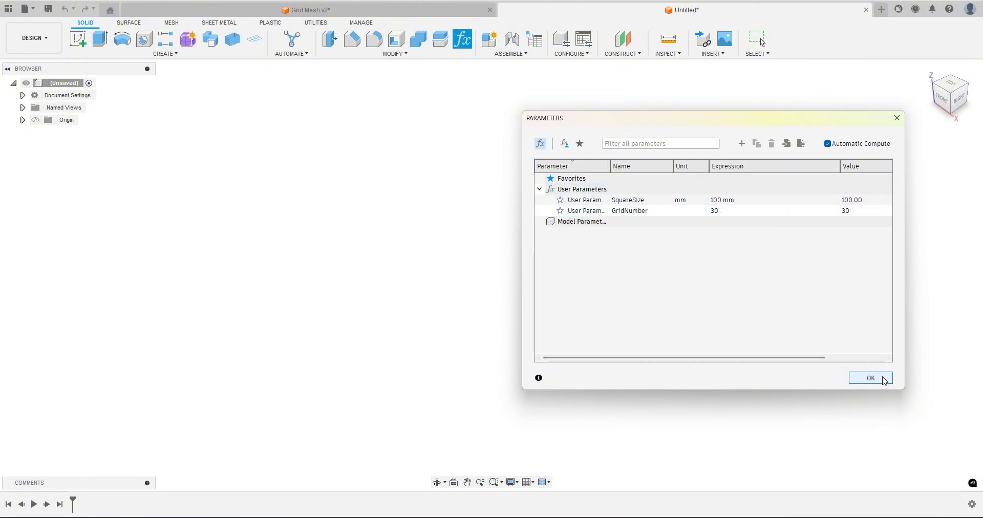
Sketch a 0.8 mm wide rectangle with its height driven by SquareSize (100 mm) and finish the sketch
click(870, 378)
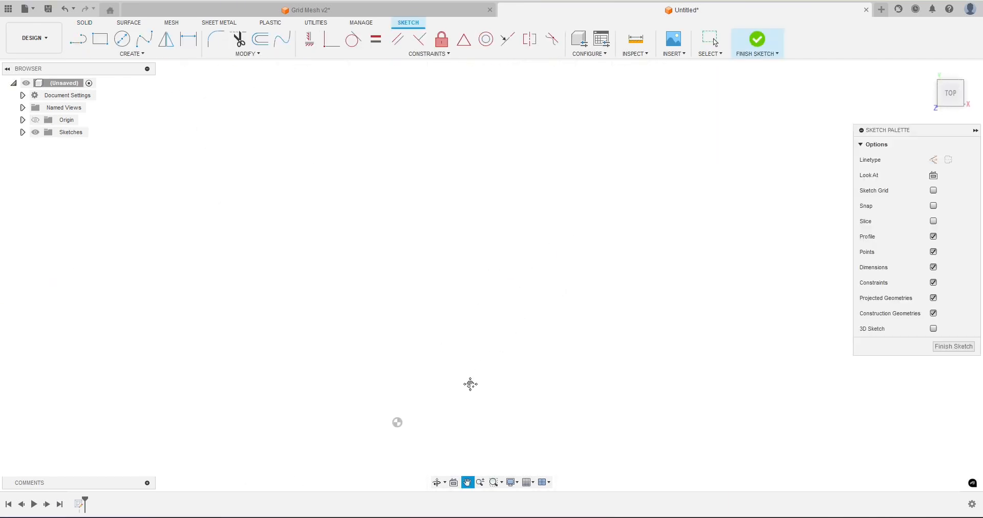
click(100, 39)
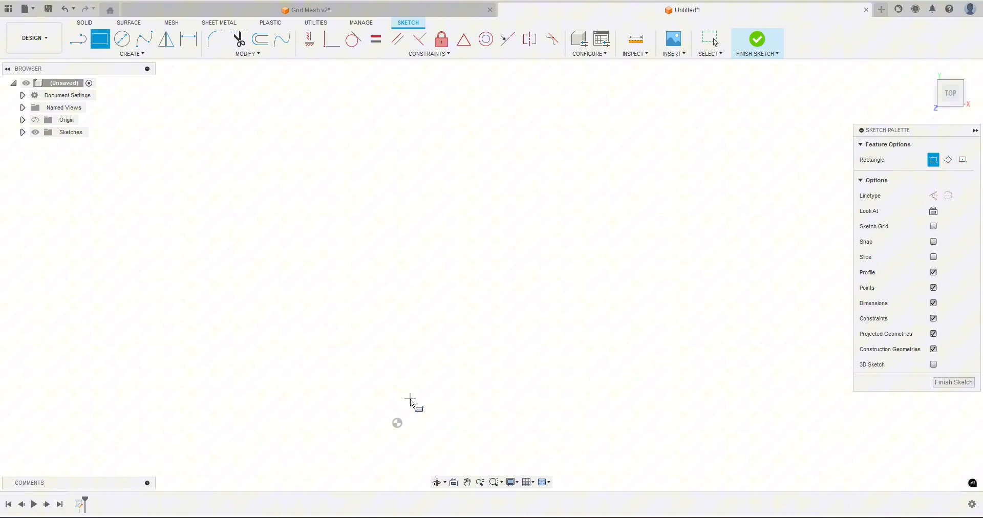
mouse_move(406, 420)
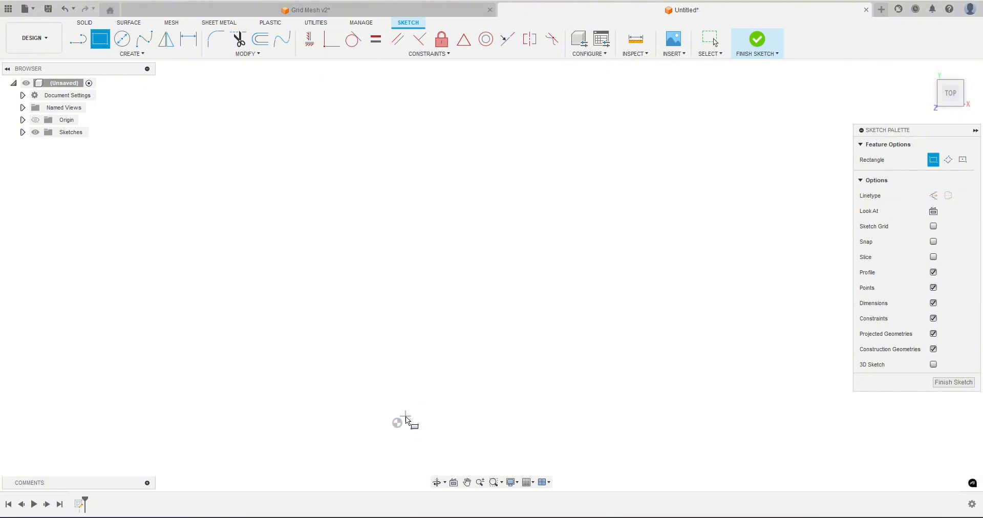
drag(397, 422, 428, 369)
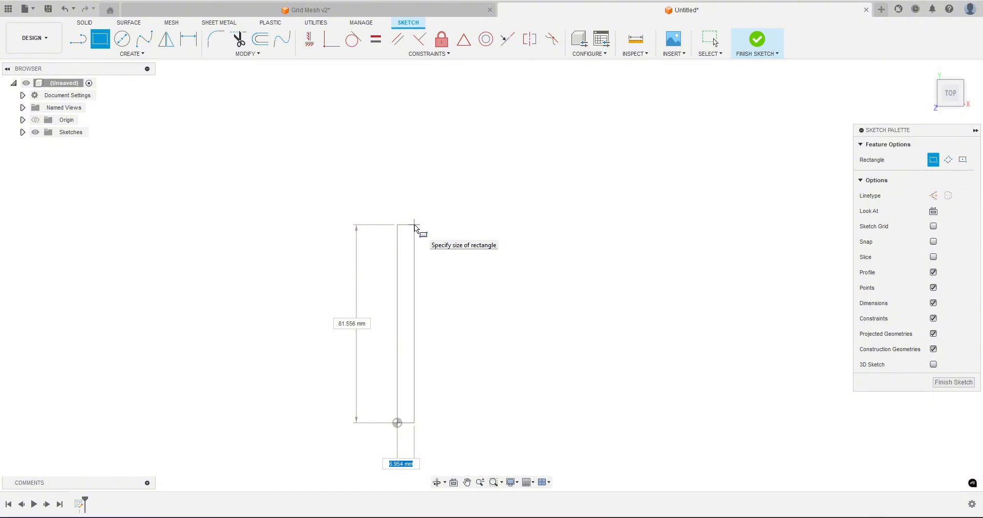
text(8)
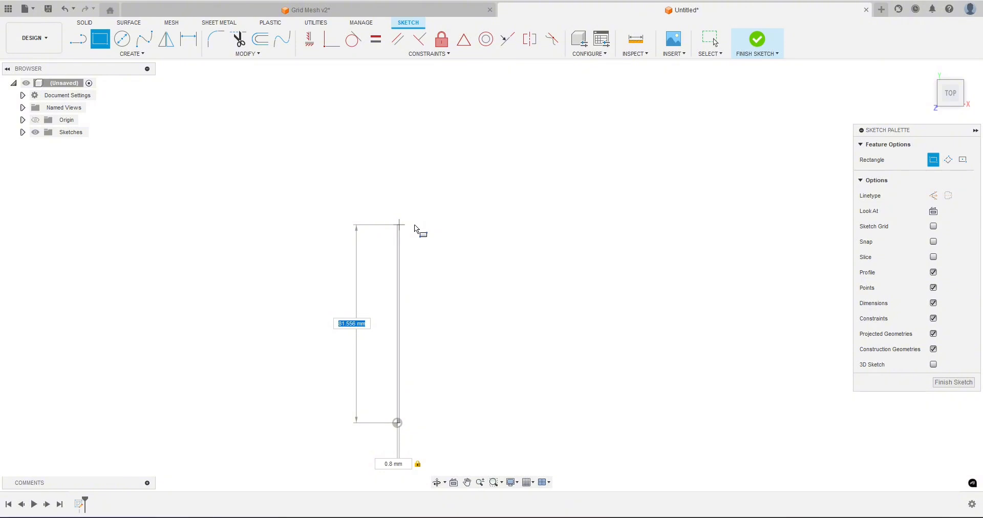
text(s)
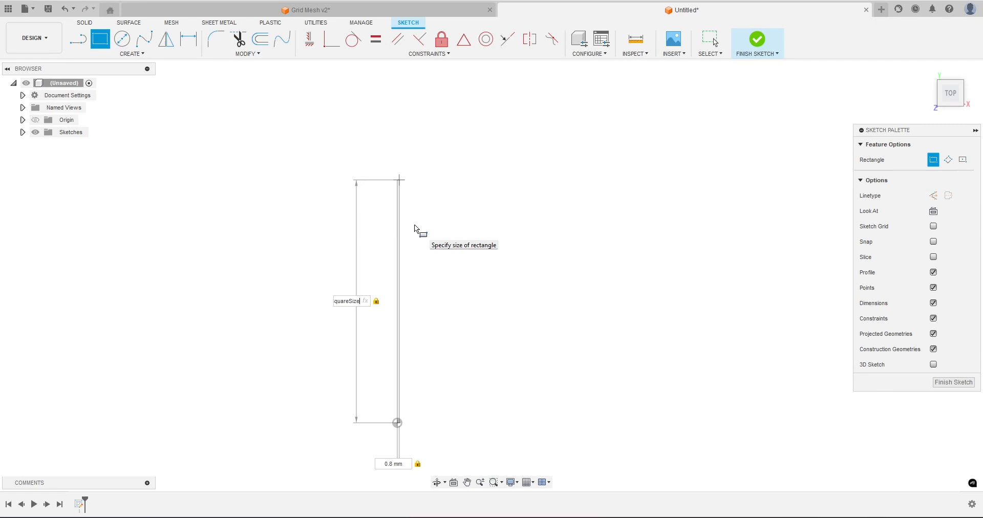
text(100)
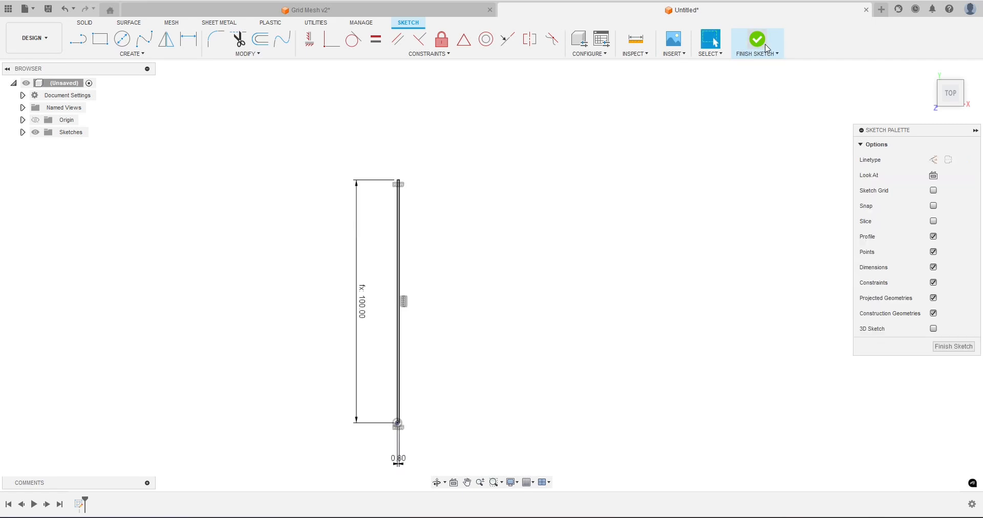
click(756, 40)
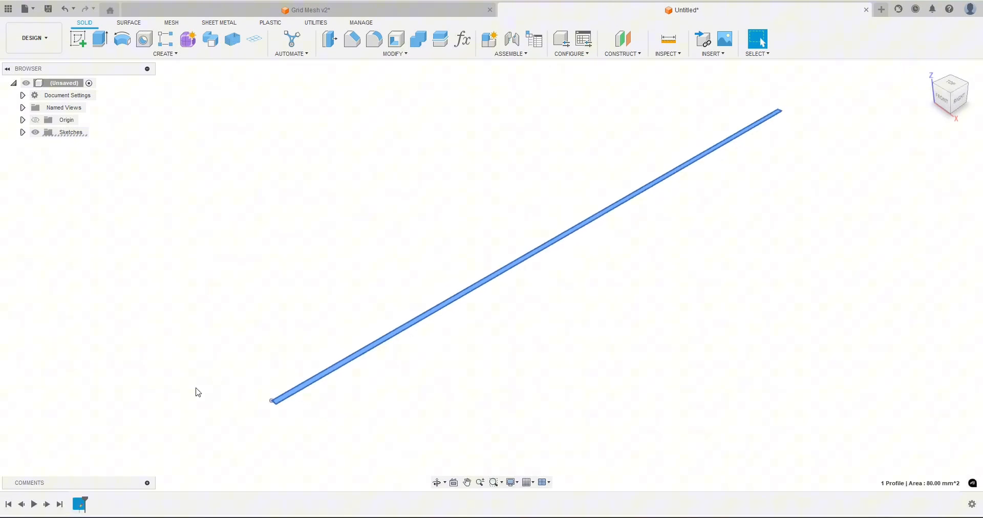
mouse_move(185, 370)
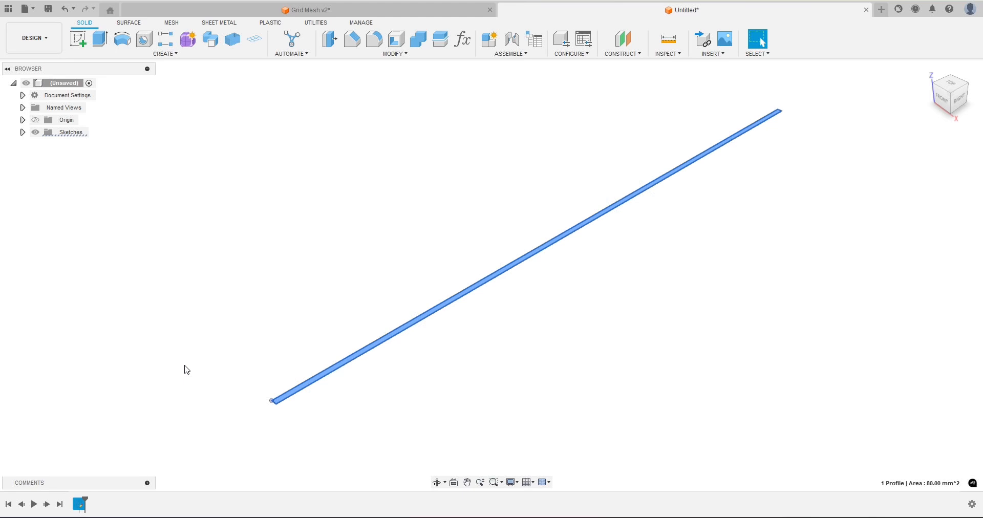
Extrude the thin rectangle 0.28 mm into a new solid bar body
click(100, 38)
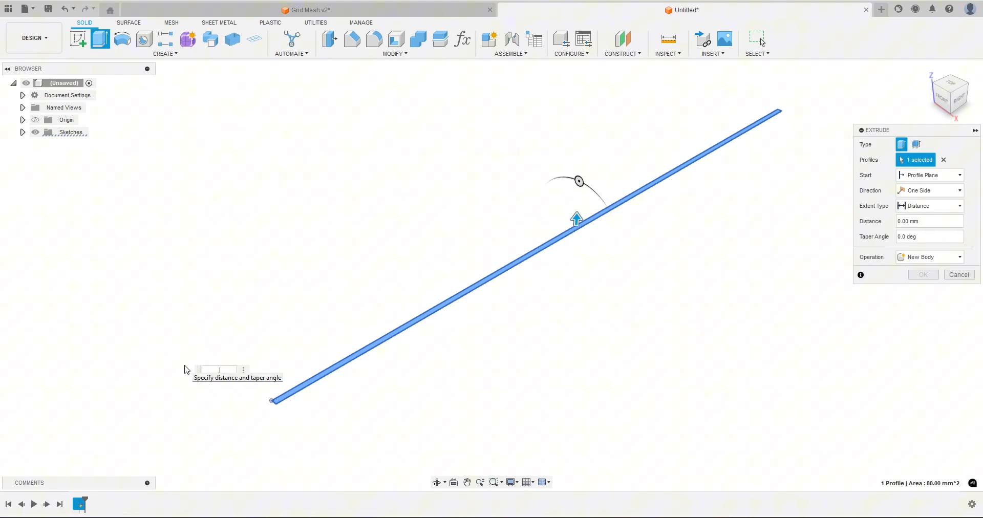
text(.28)
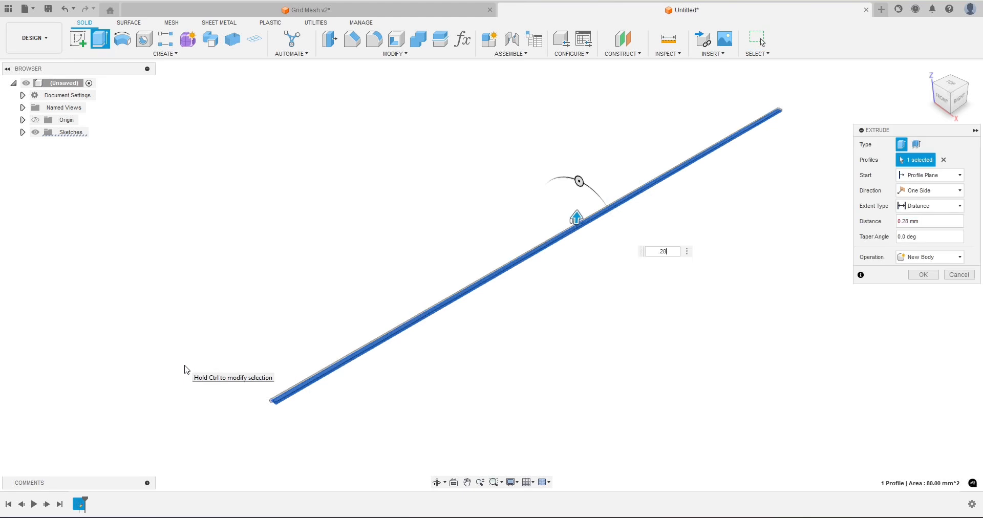
click(923, 275)
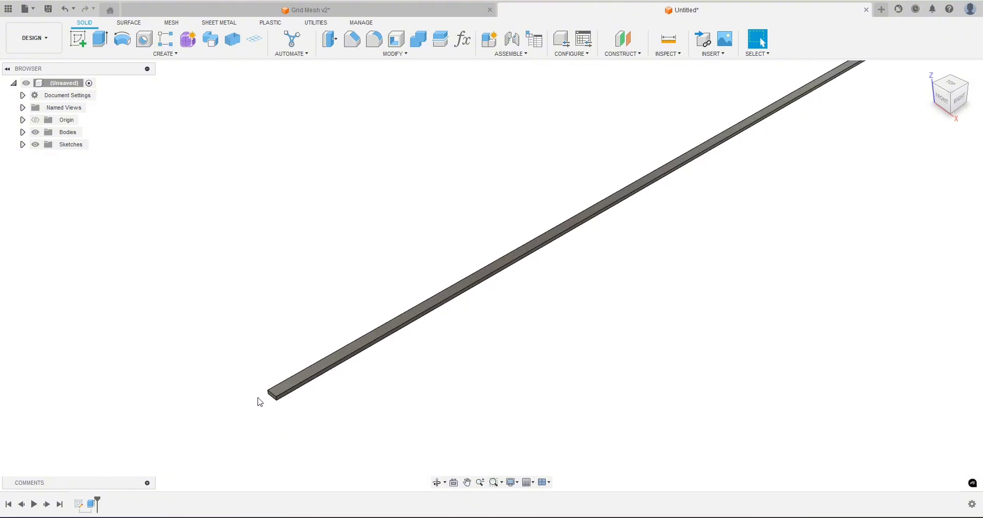
mouse_move(246, 406)
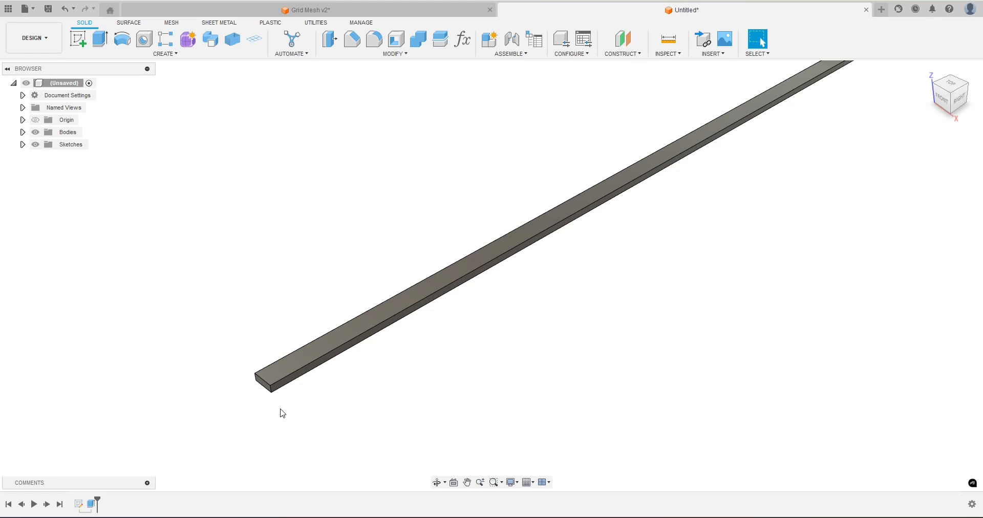
mouse_move(263, 406)
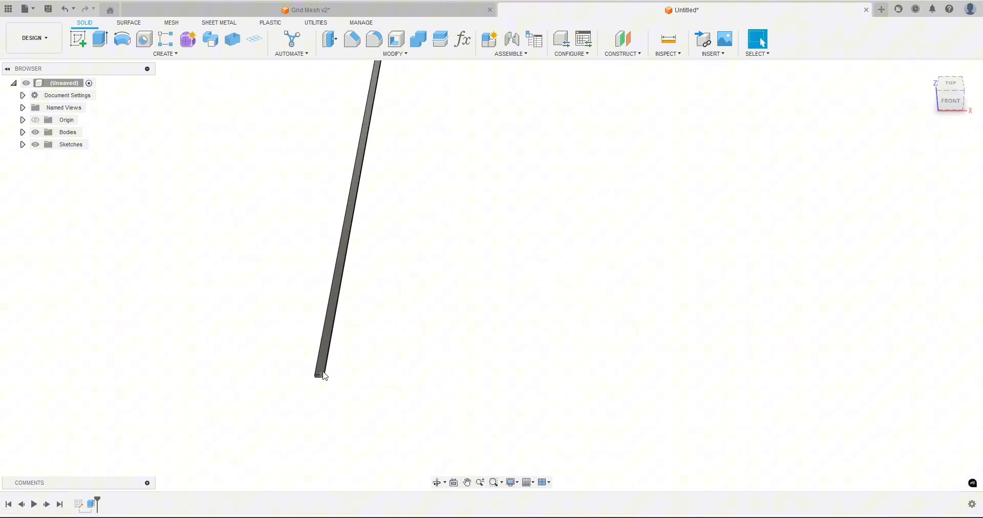
mouse_move(116, 35)
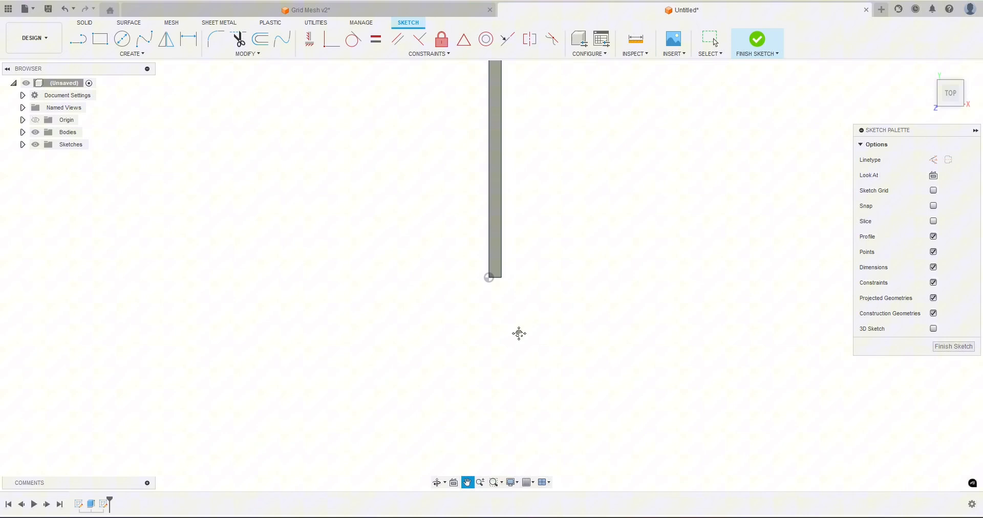
Sketch a 0.8 mm wide horizontal rectangle from the bar's bottom corner and finish the sketch
click(99, 38)
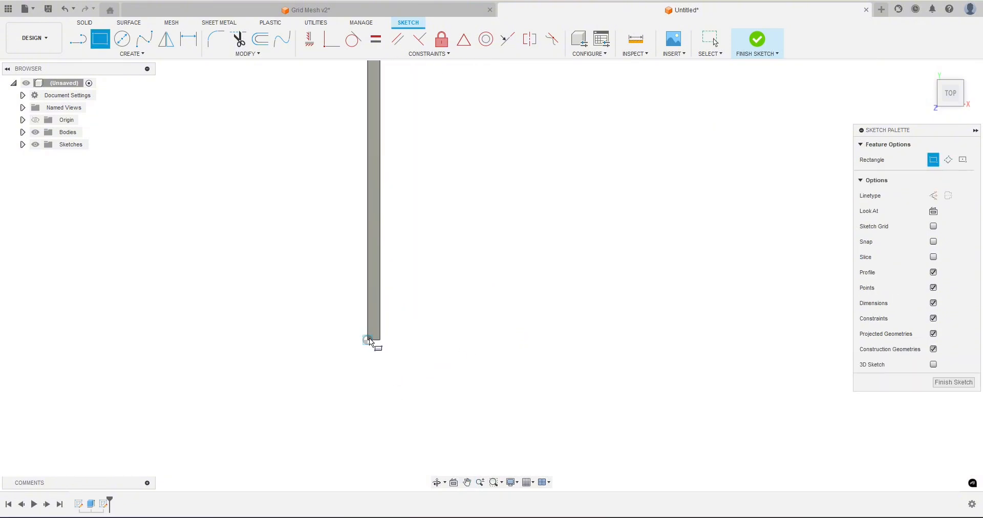
drag(369, 339, 608, 326)
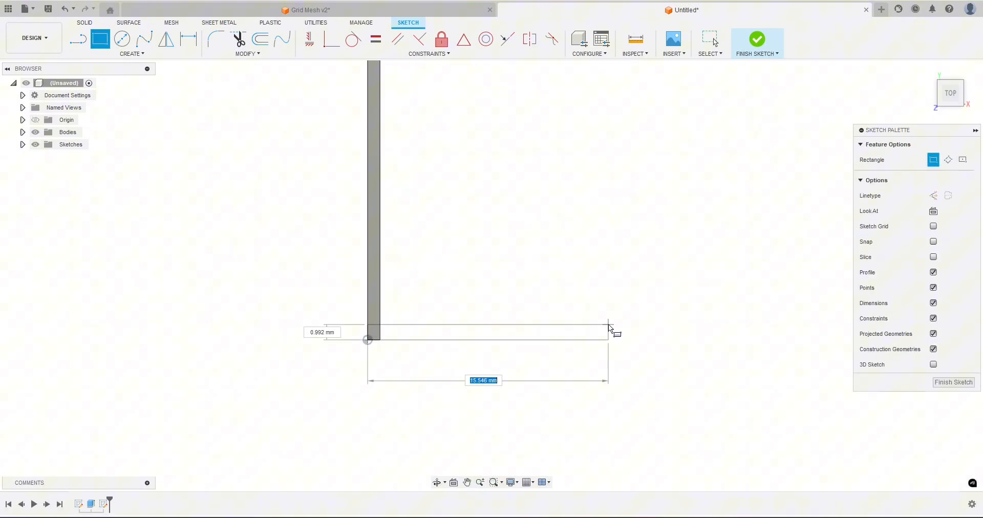
mouse_move(608, 330)
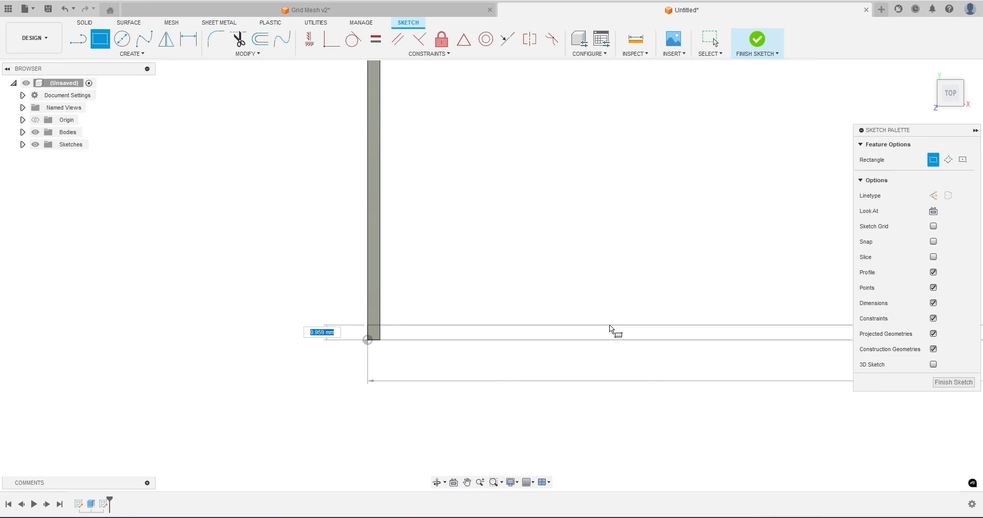
text(80)
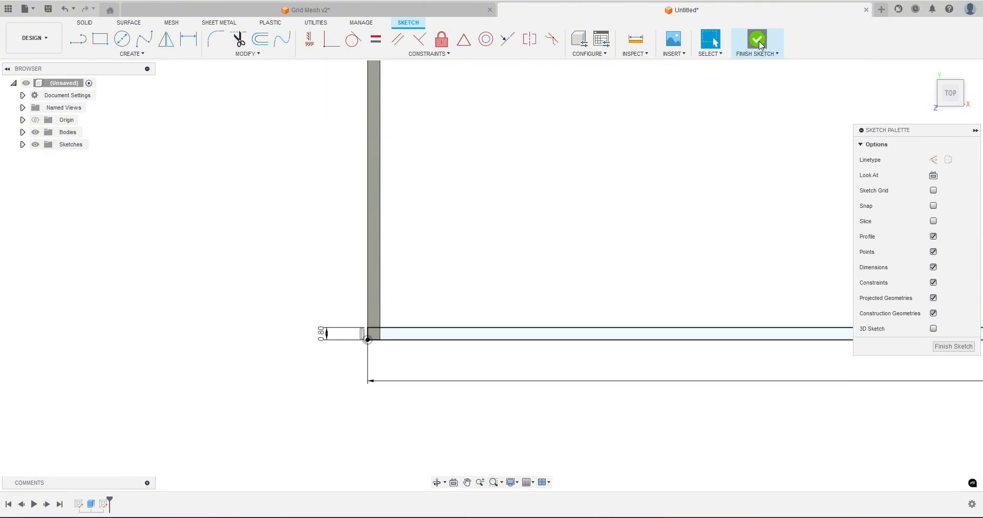
click(757, 40)
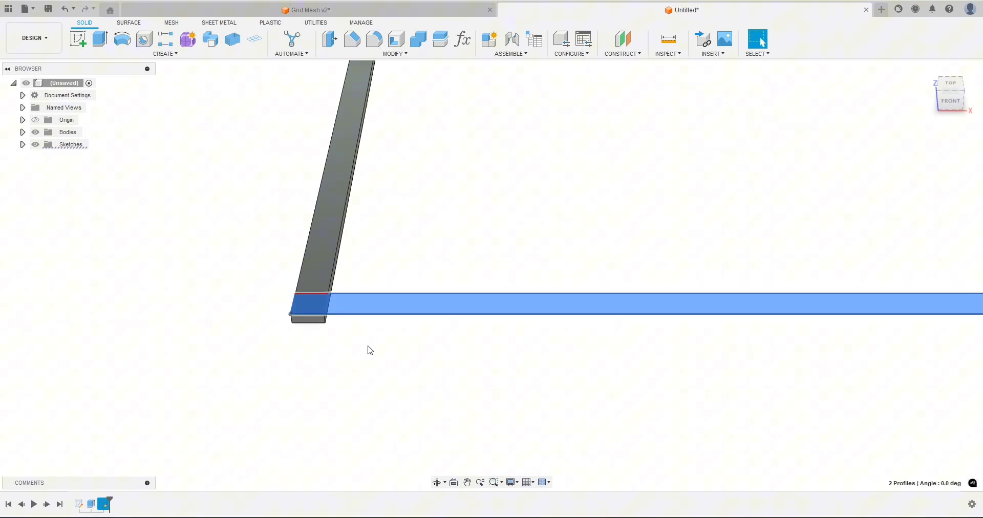
Extrude the horizontal rectangle 0.28 mm joined to the bar, forming an L-shaped body
click(100, 39)
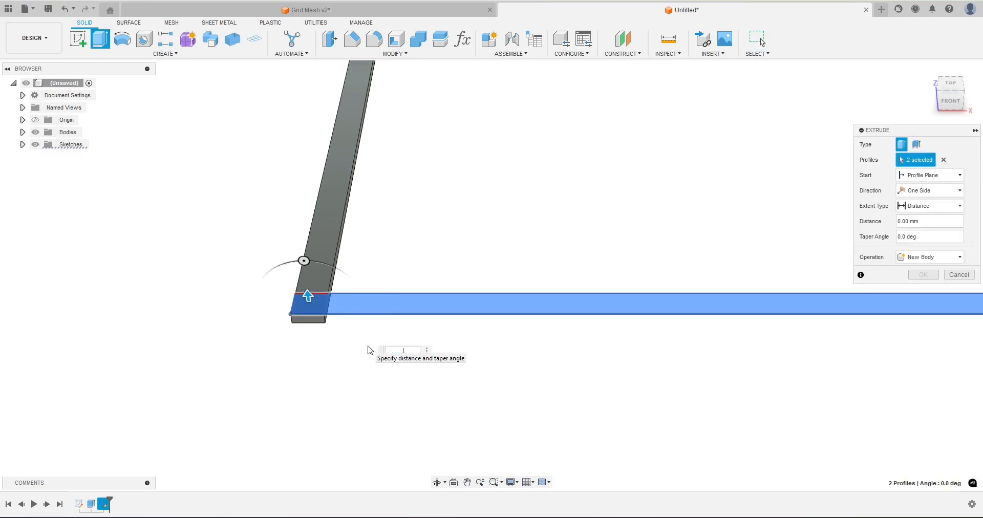
text(.28)
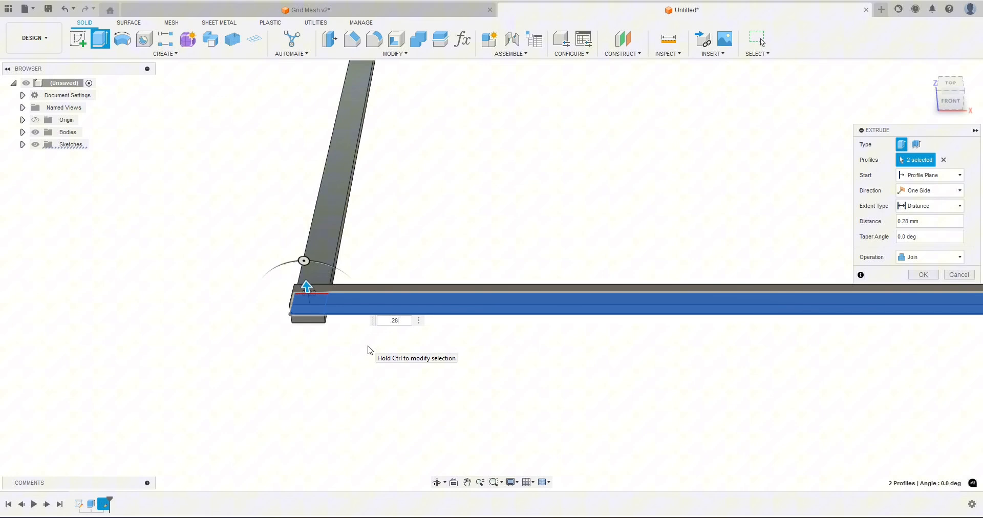
mouse_move(916, 259)
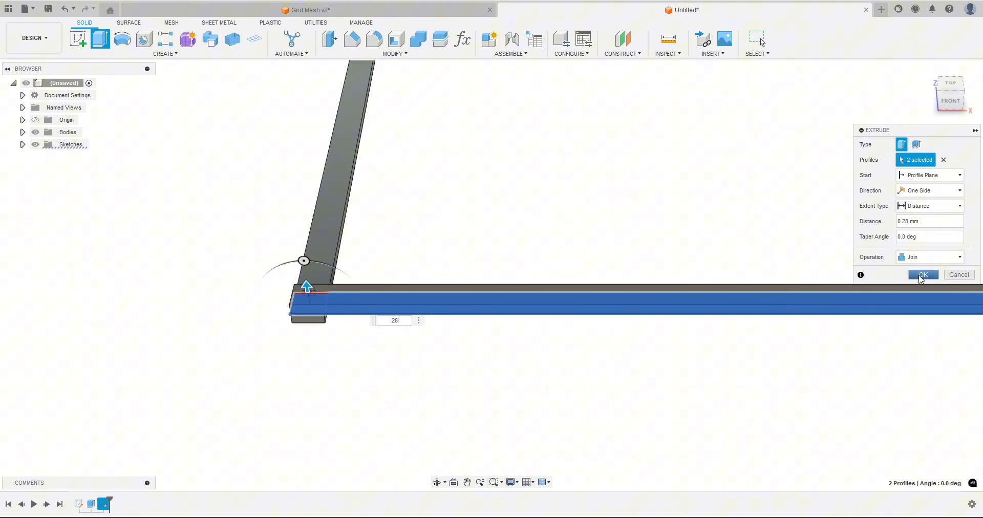
click(922, 275)
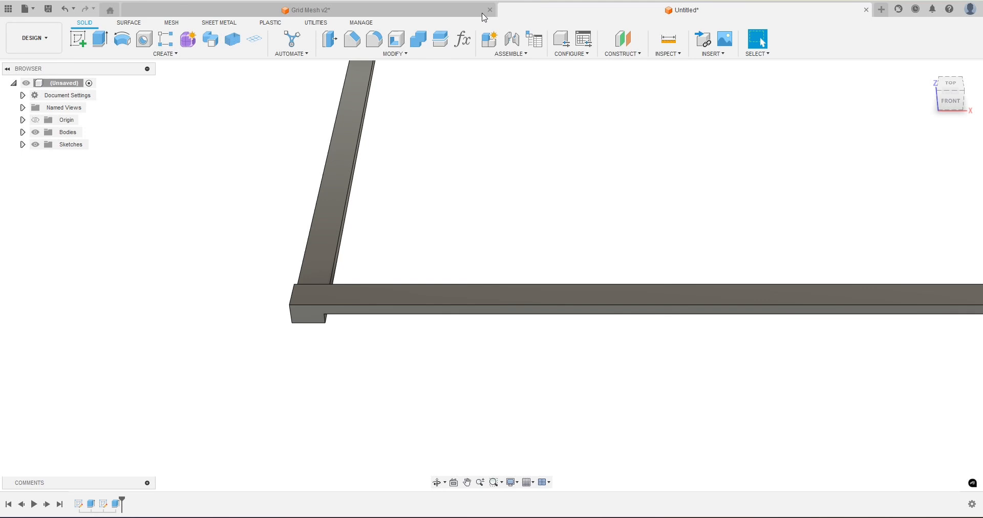
mouse_move(423, 325)
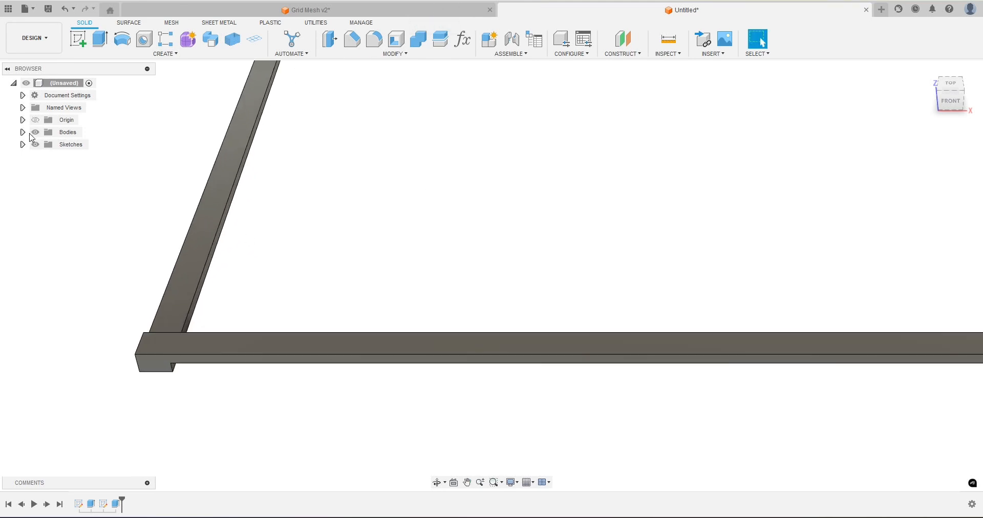
click(23, 132)
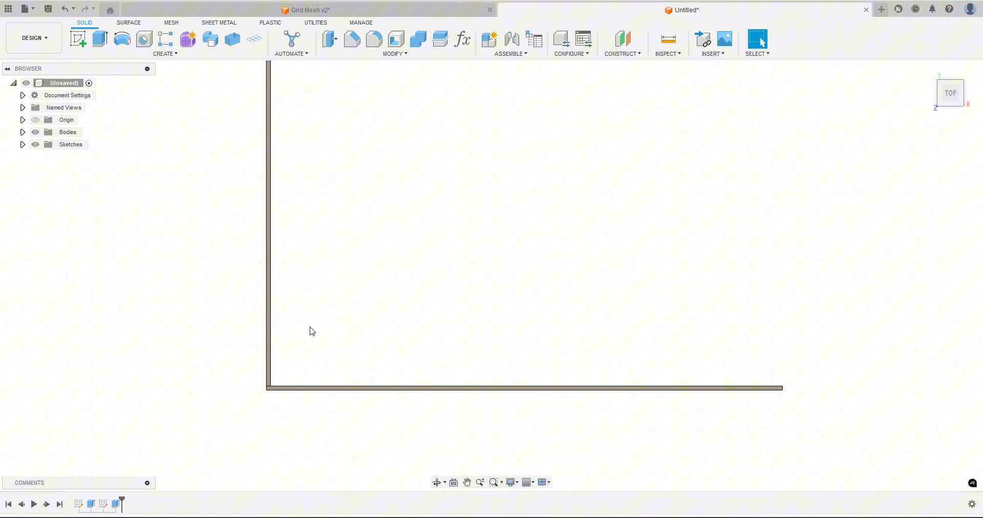
mouse_move(265, 312)
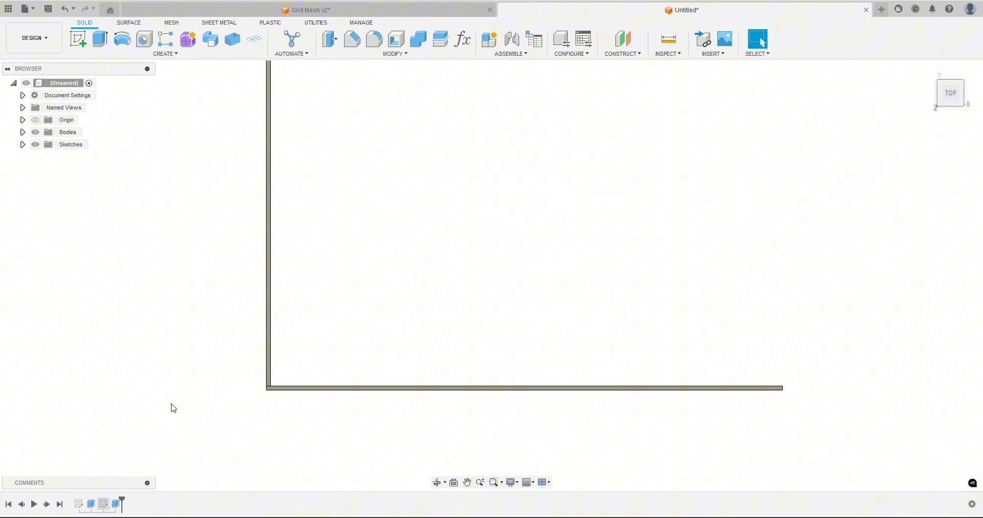
mouse_move(166, 40)
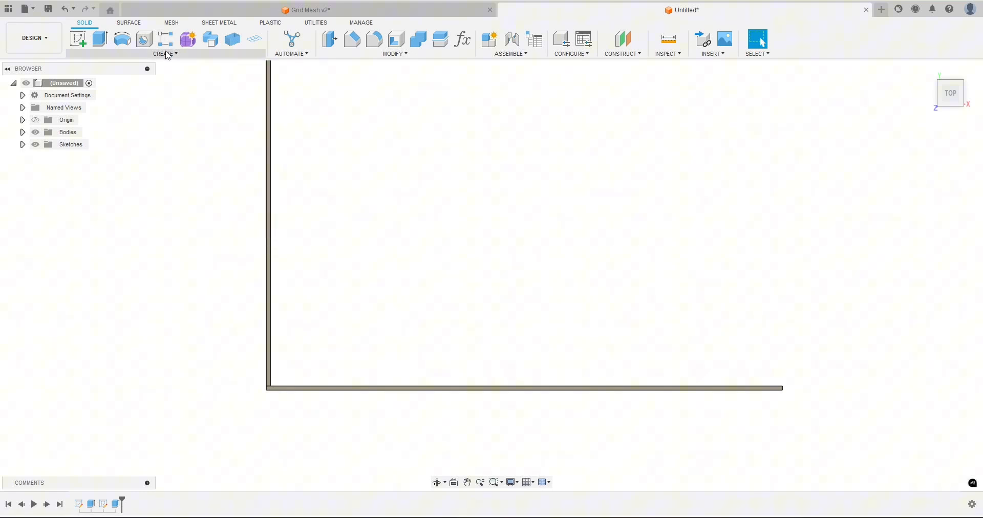
click(164, 53)
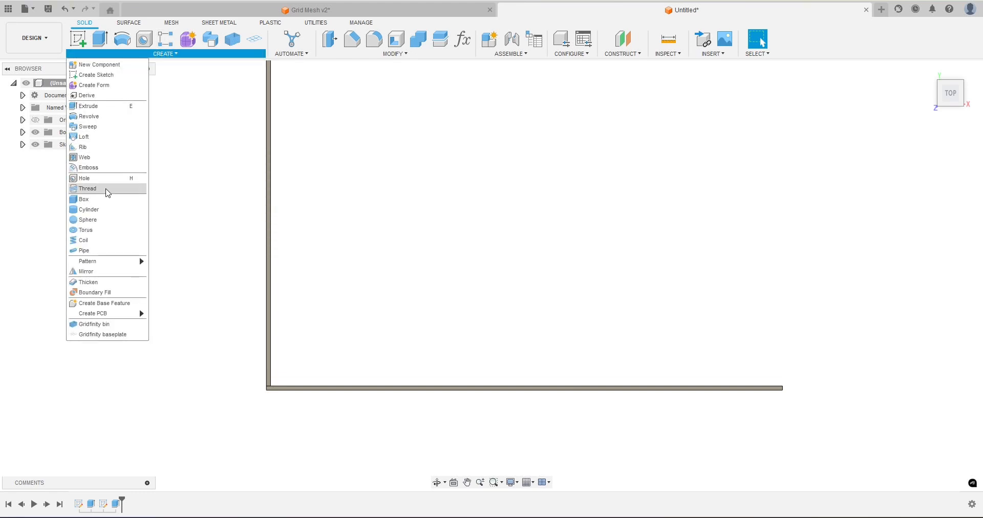
mouse_move(87, 261)
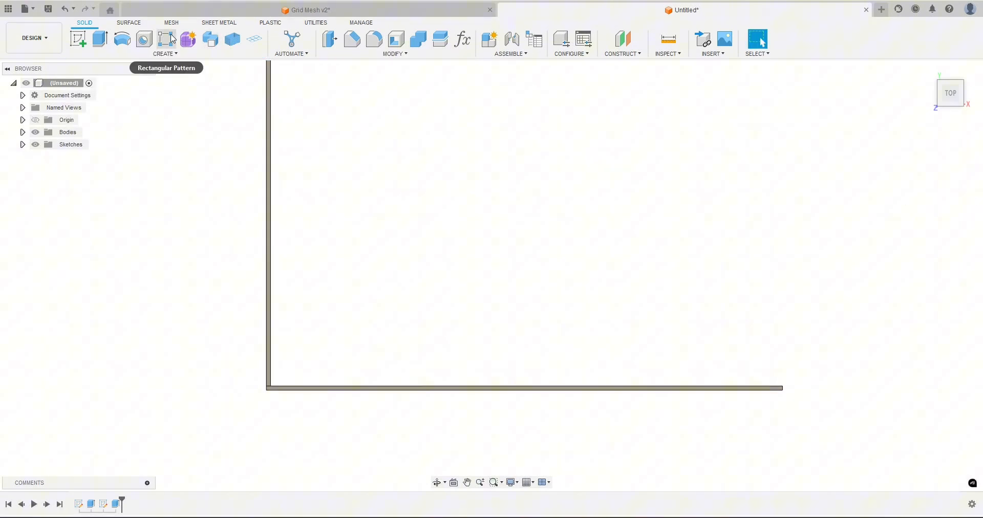
Start a rectangular pattern of features and pick the first extruded bar to repeat
click(167, 39)
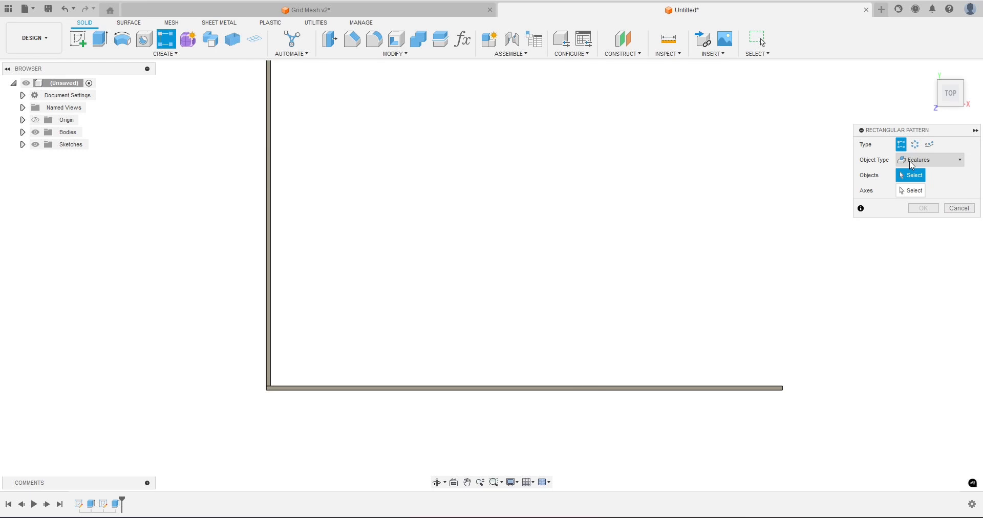
click(915, 159)
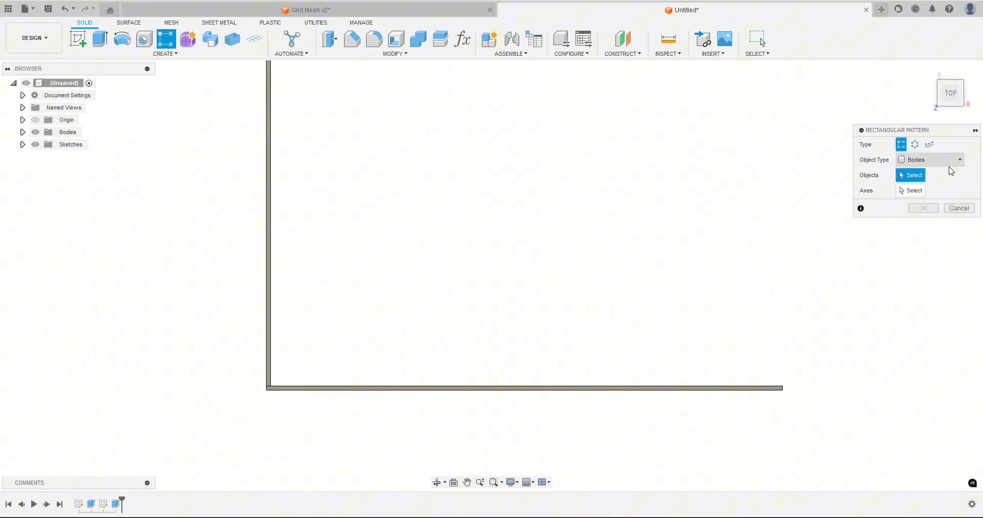
click(959, 160)
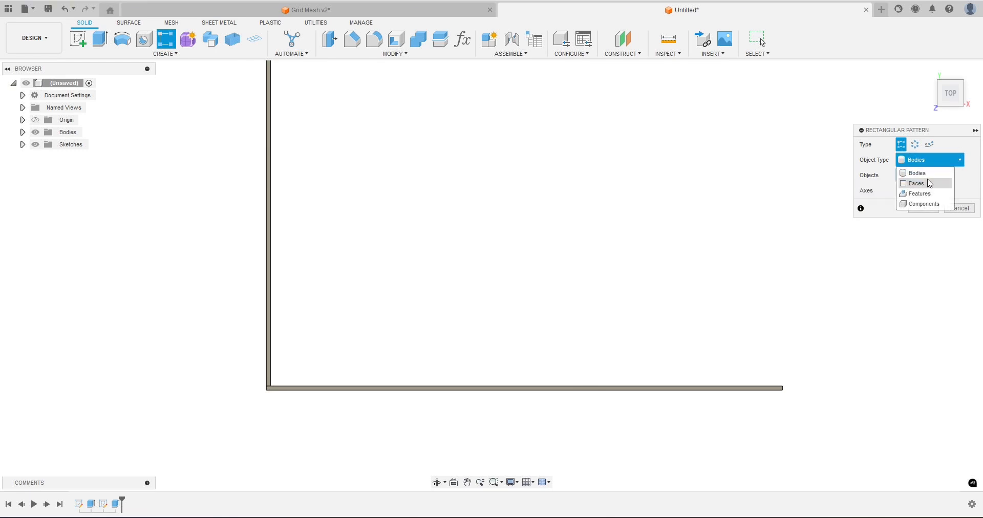
click(919, 194)
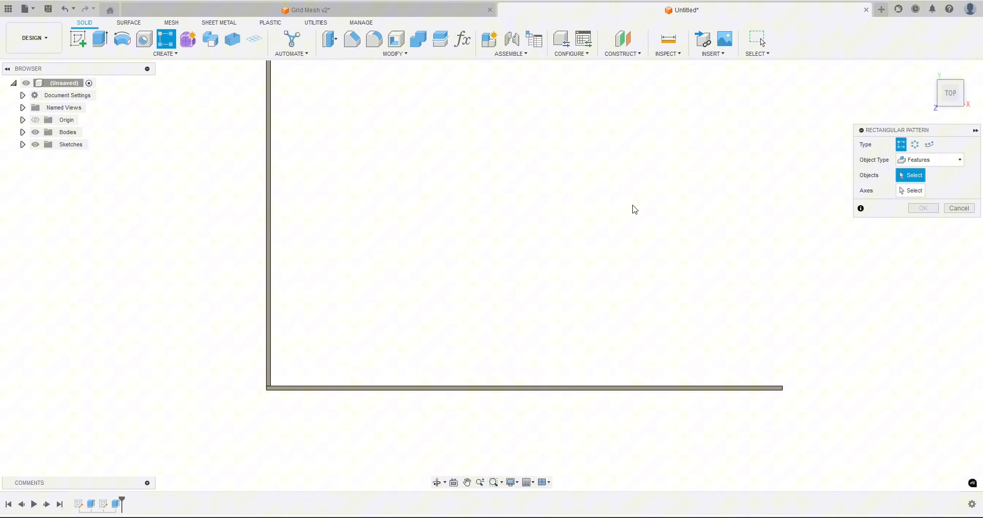
mouse_move(91, 504)
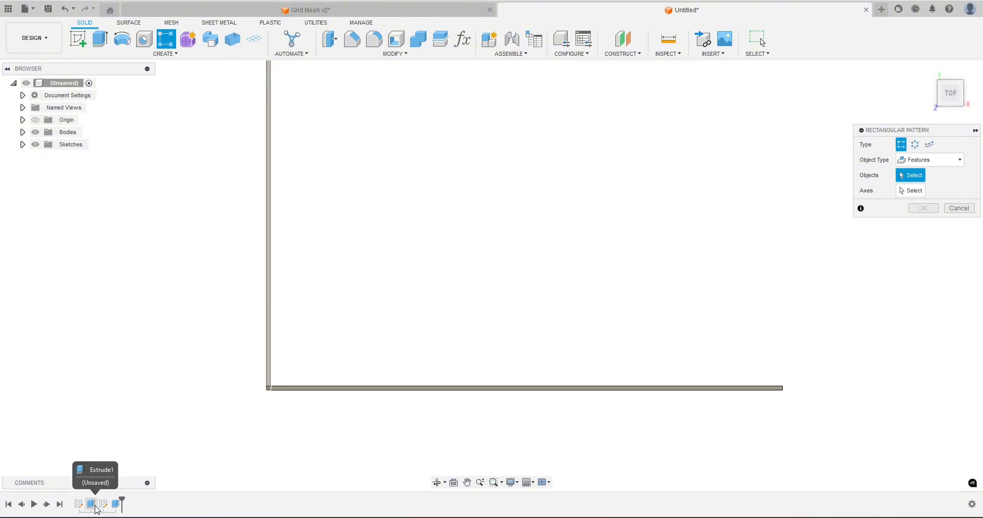
click(91, 505)
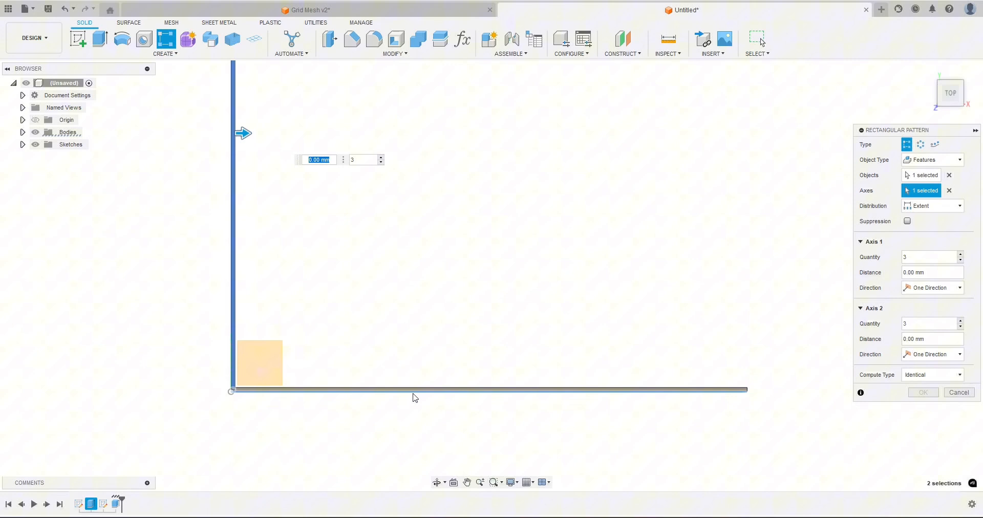
mouse_move(862, 253)
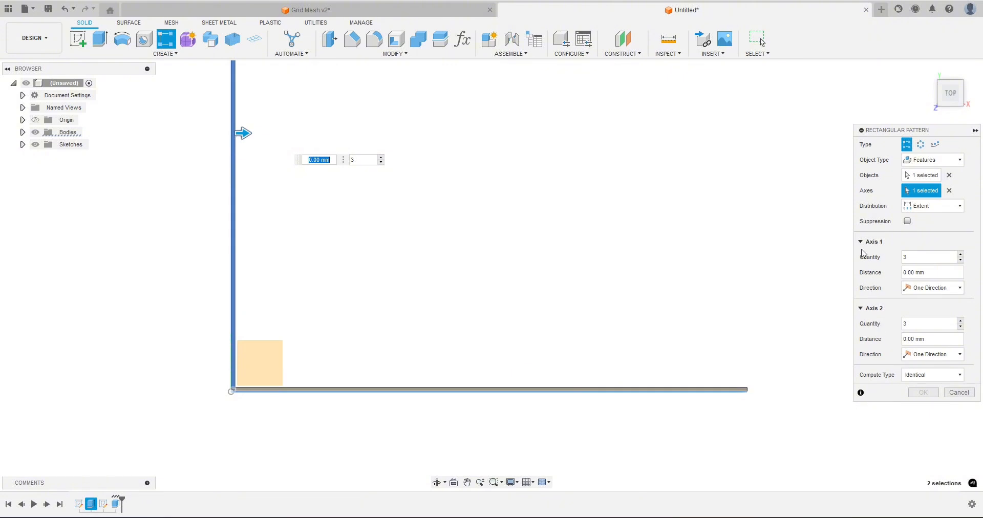
mouse_move(889, 279)
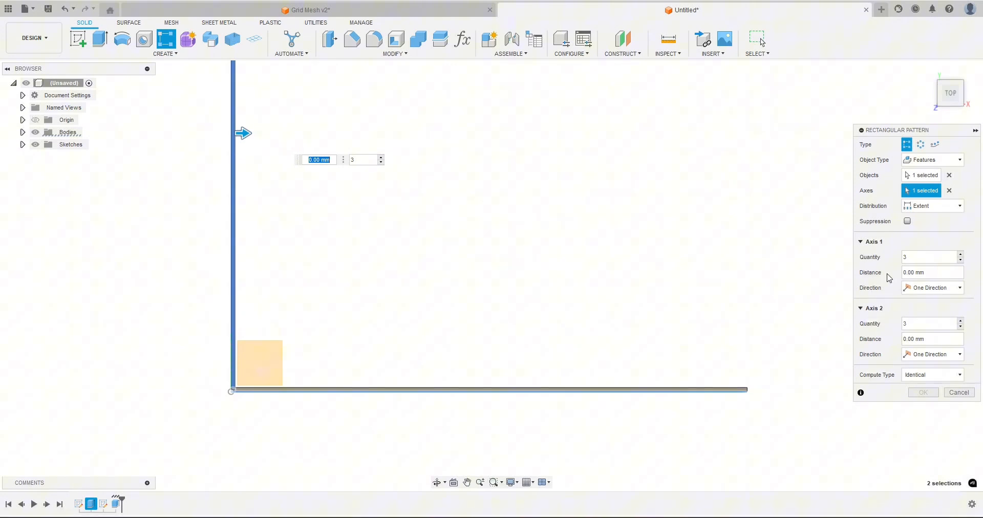
mouse_move(913, 302)
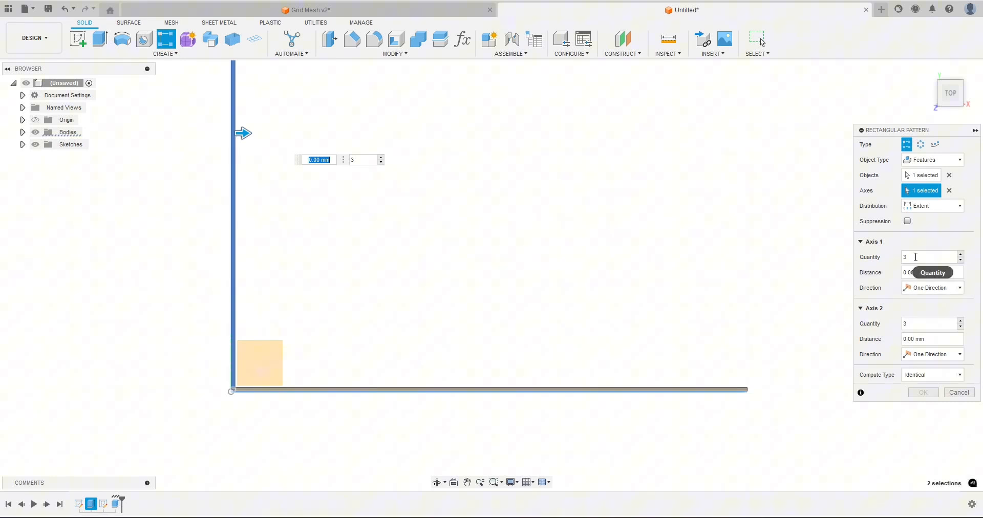
Set Axis 1 quantity to GridNumber and distance to SquareSize for the bar pattern
click(928, 257)
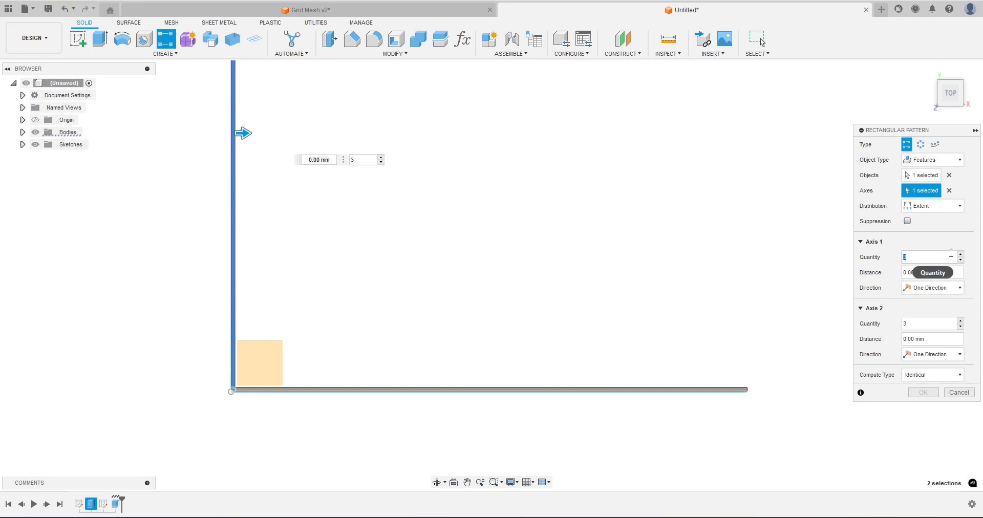
text(GridNumber)
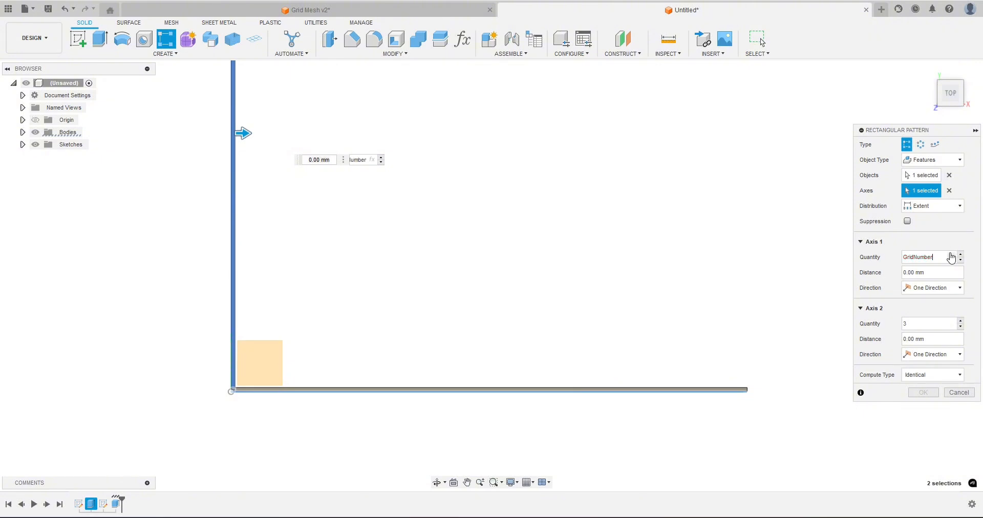
click(932, 272)
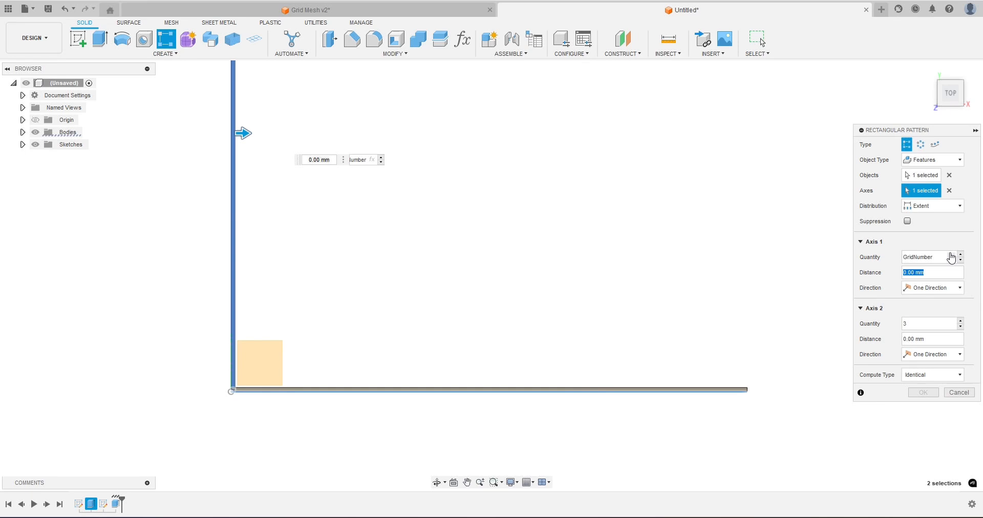
text(s)
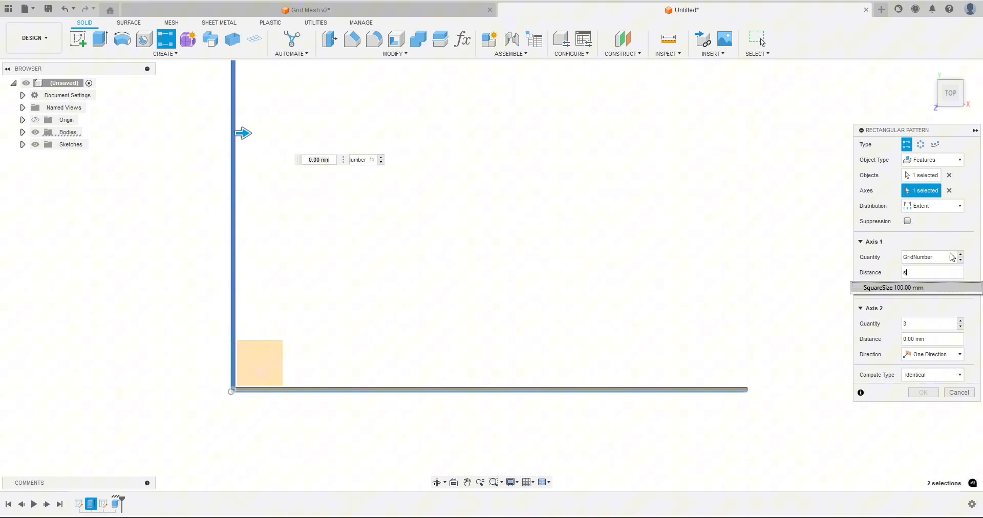
click(893, 287)
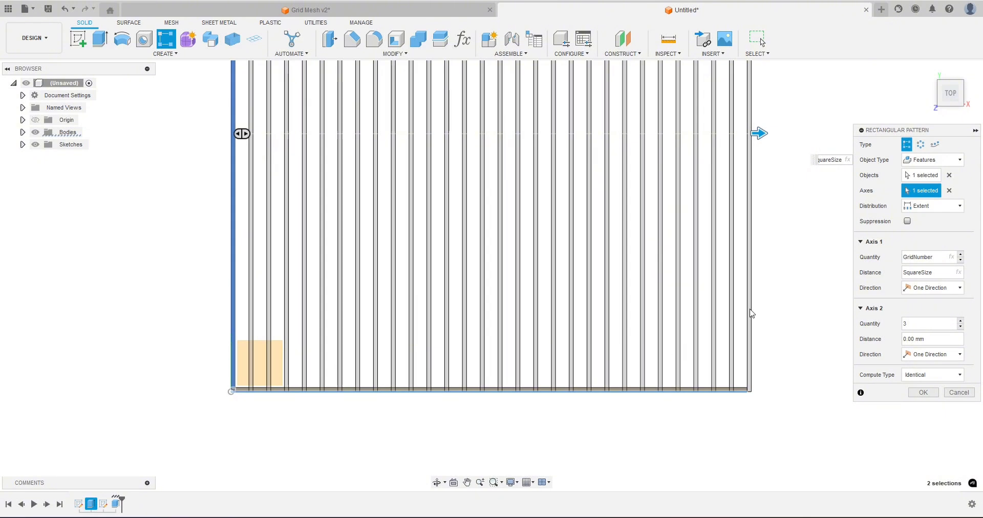
mouse_move(790, 392)
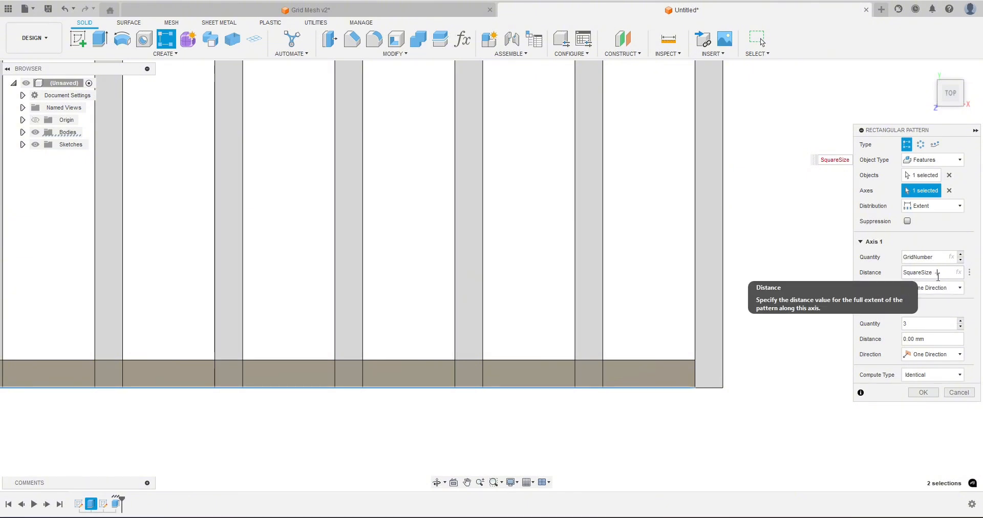
text(*0.8)
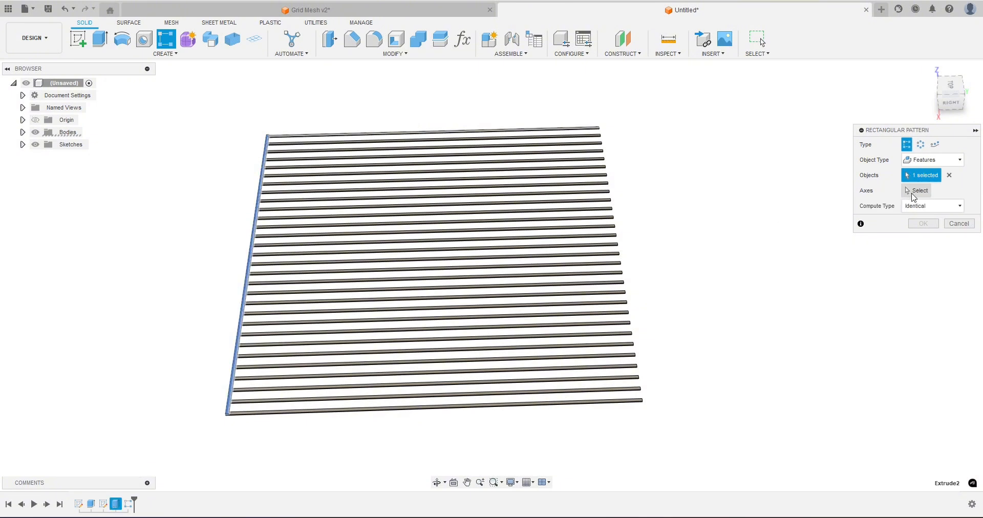
Choose the direction to repeat the other bar along in the second pattern
click(920, 190)
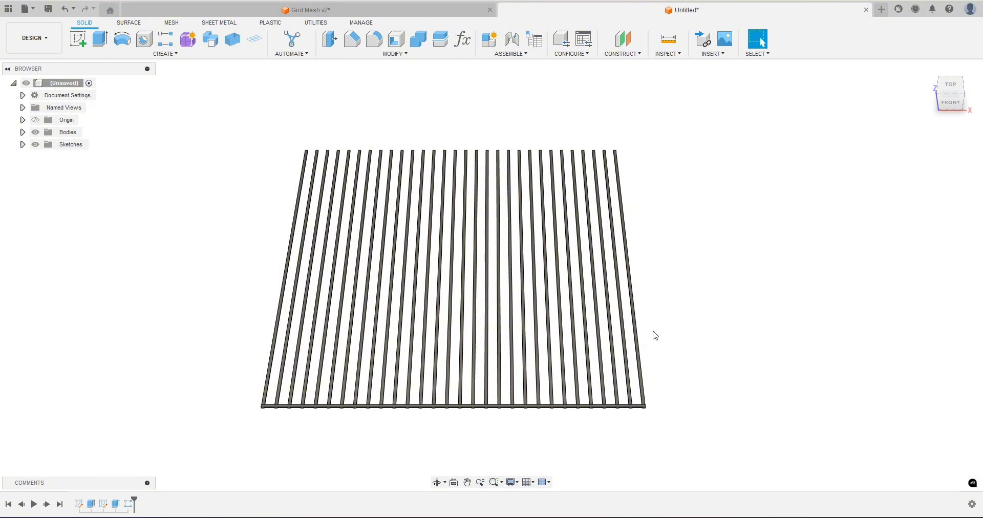
mouse_move(652, 322)
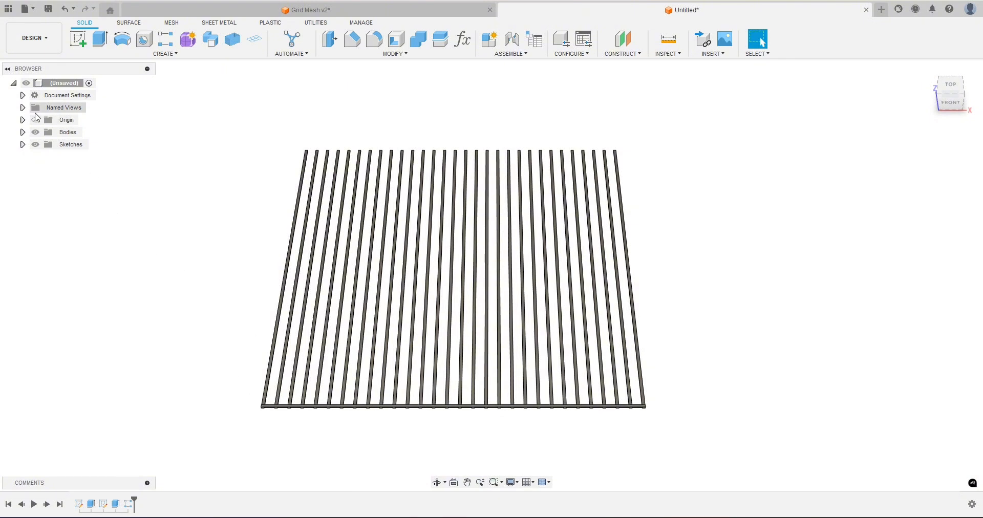
mouse_move(164, 40)
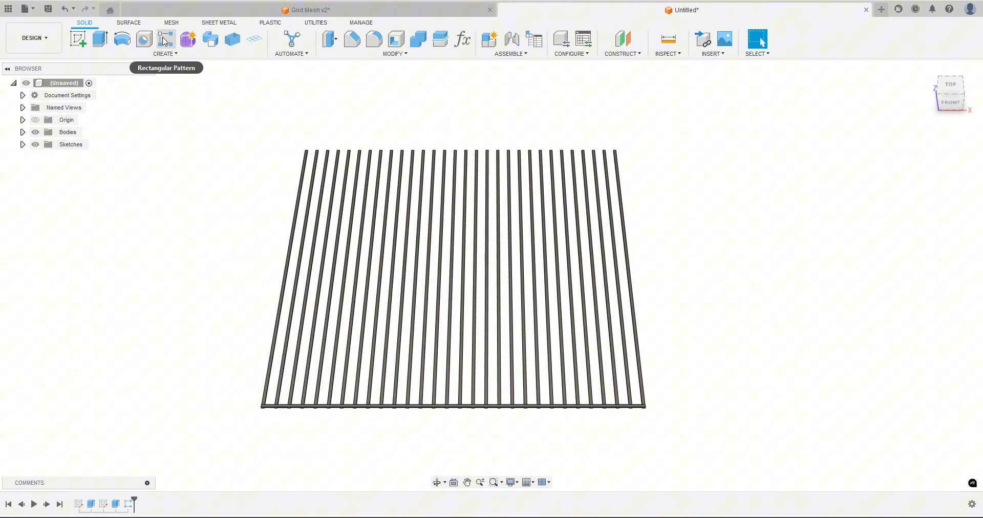
Pattern the cross bar GridNumber times across SquareSize minus 0.8 mm, completing the square grid mesh
click(166, 40)
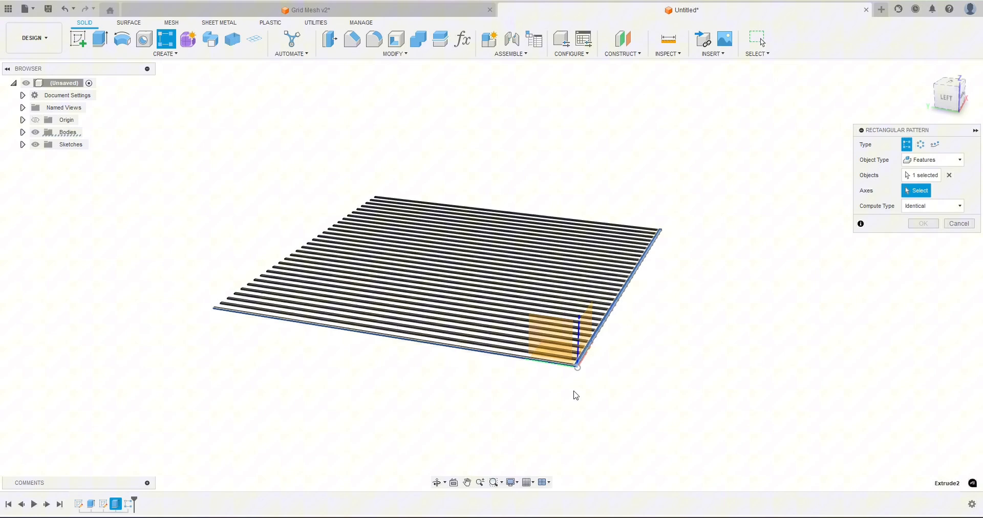
scroll(up, 3)
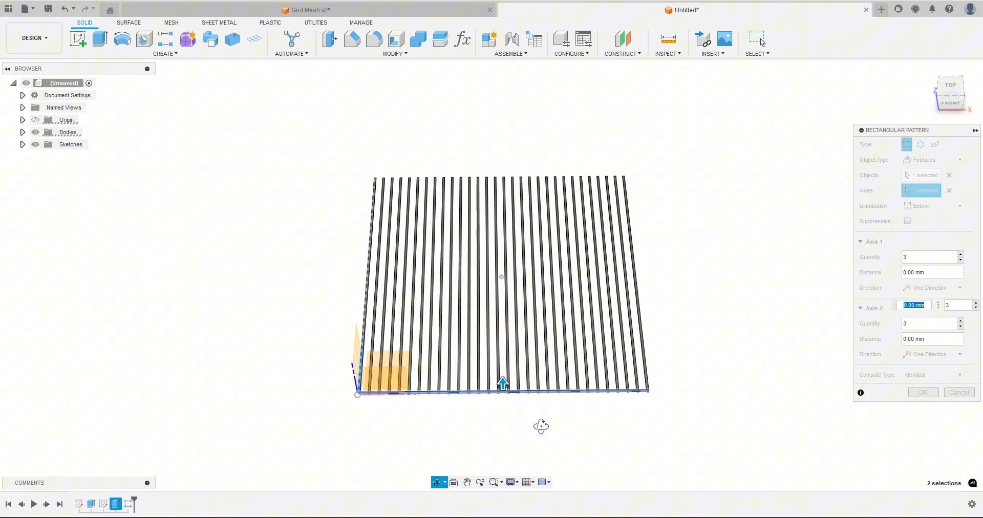
click(928, 257)
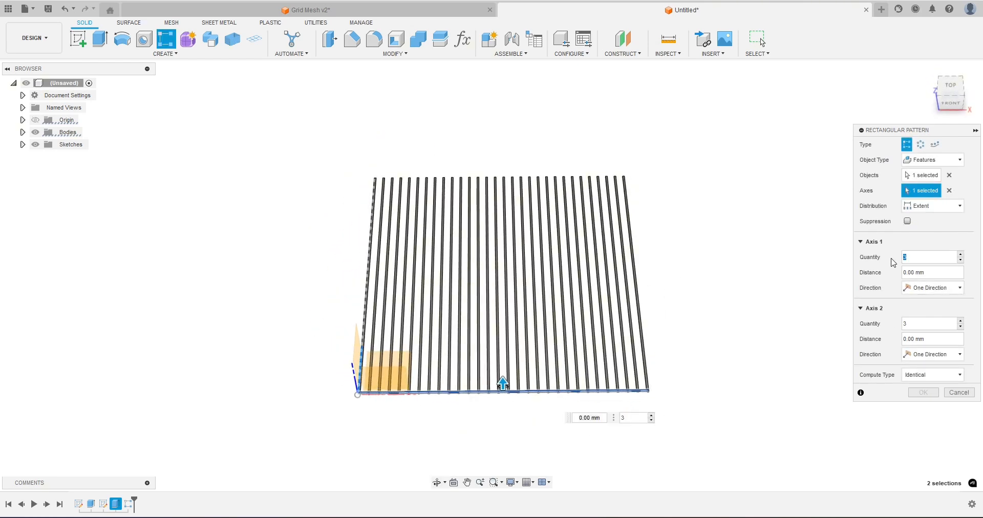
text(GridNumber)
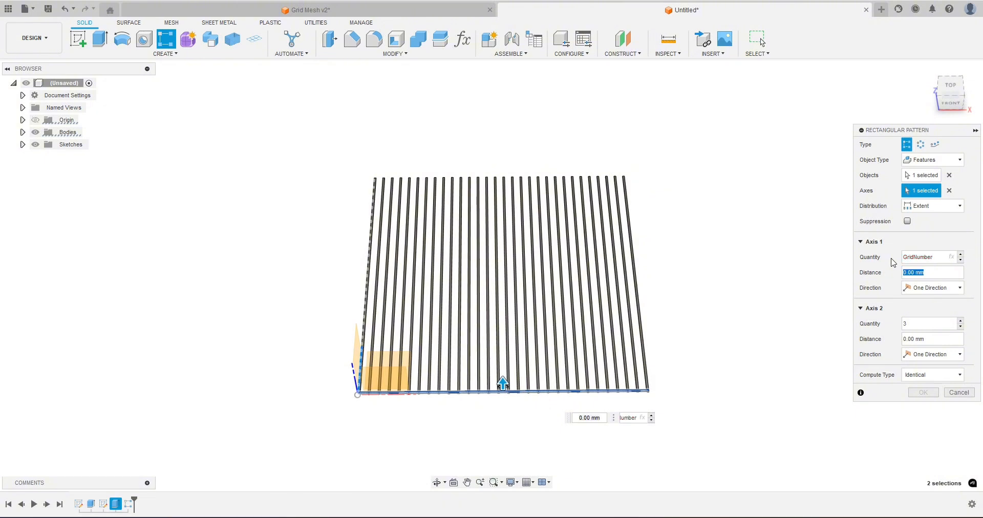
text(SquareSize - 0.8)
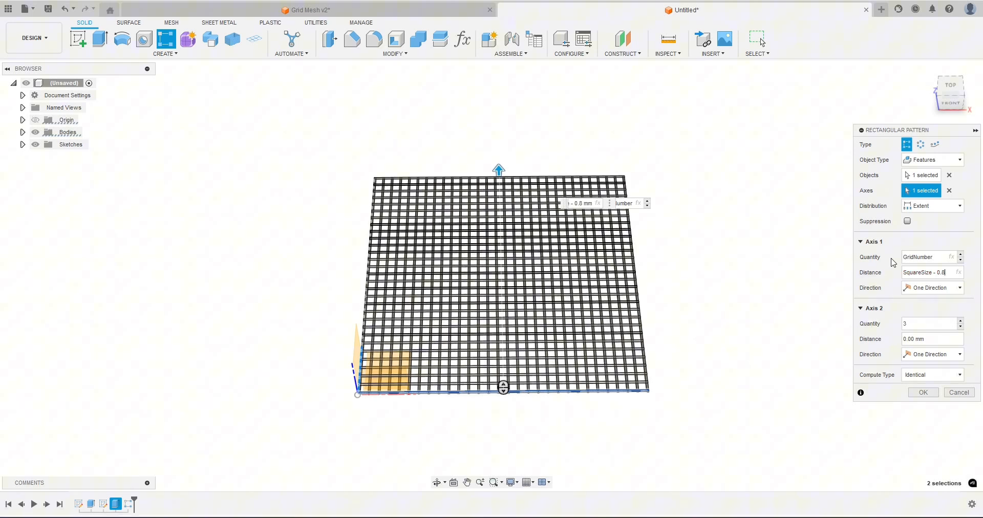
click(923, 392)
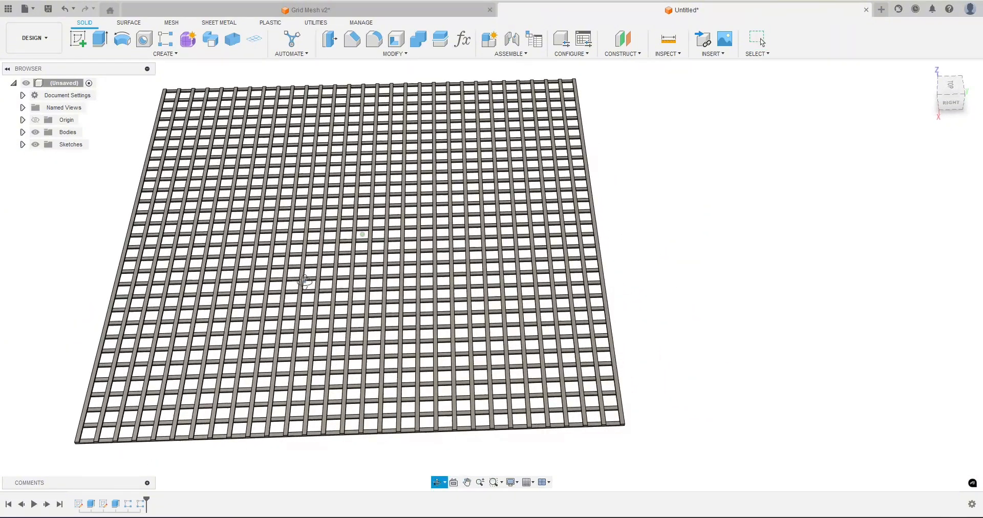
Change SquareSize to 150 mm and GridNumber to 60 in the user parameters
click(462, 39)
text(5)
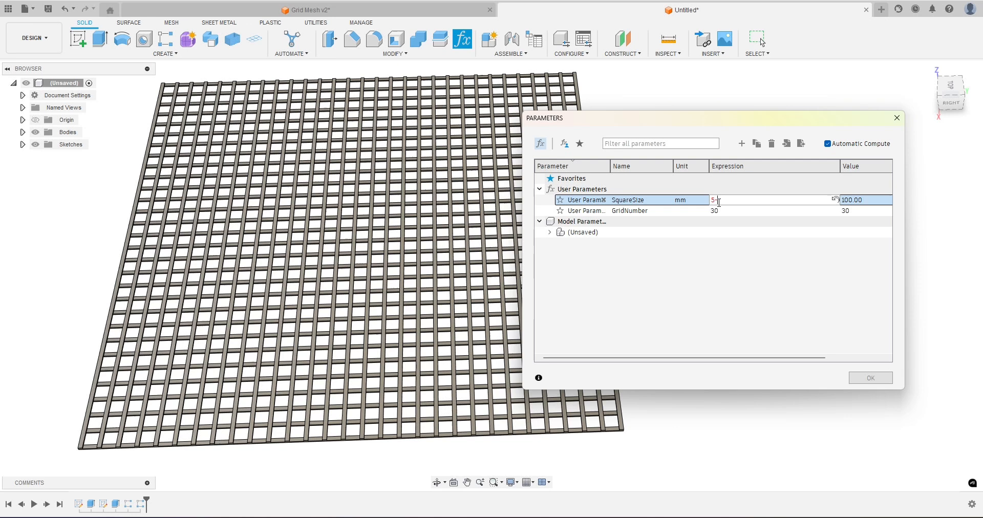
text(0 mm)
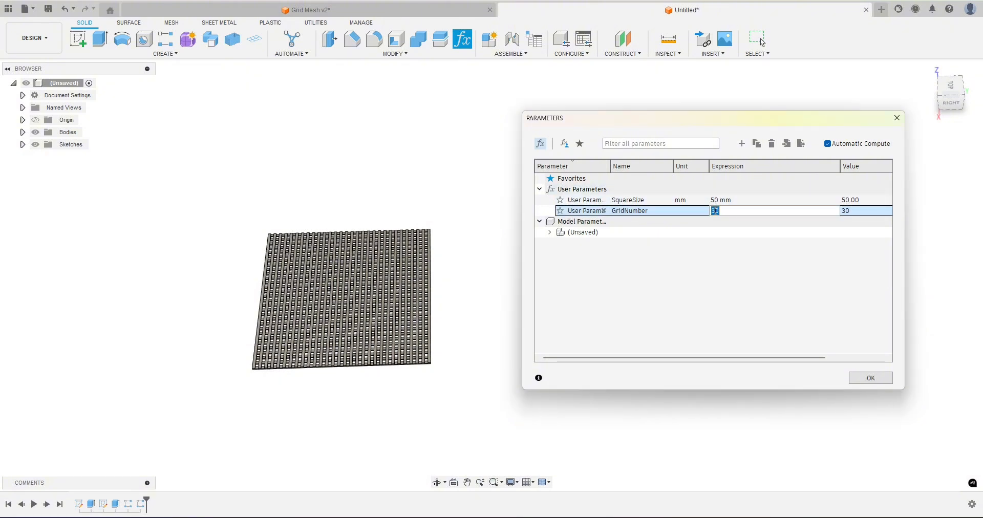
text(10)
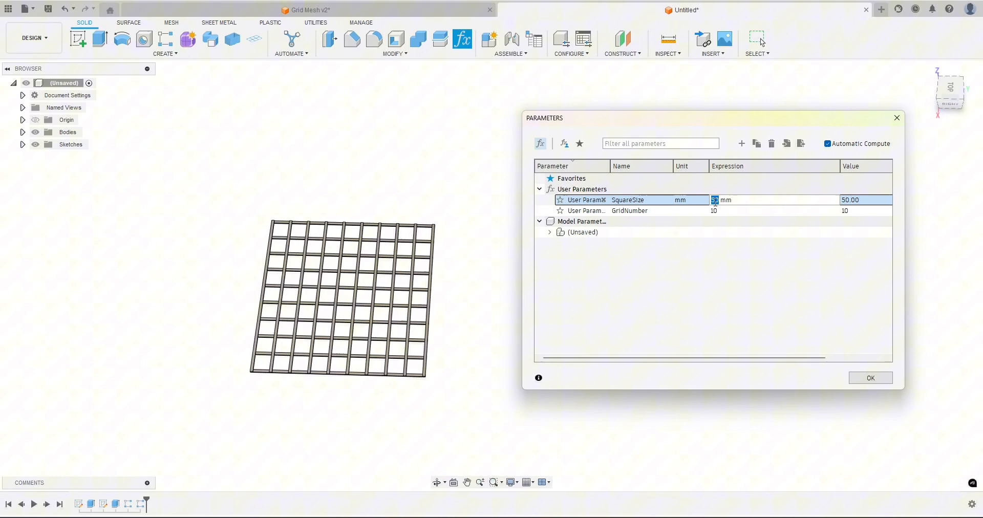
text(10)
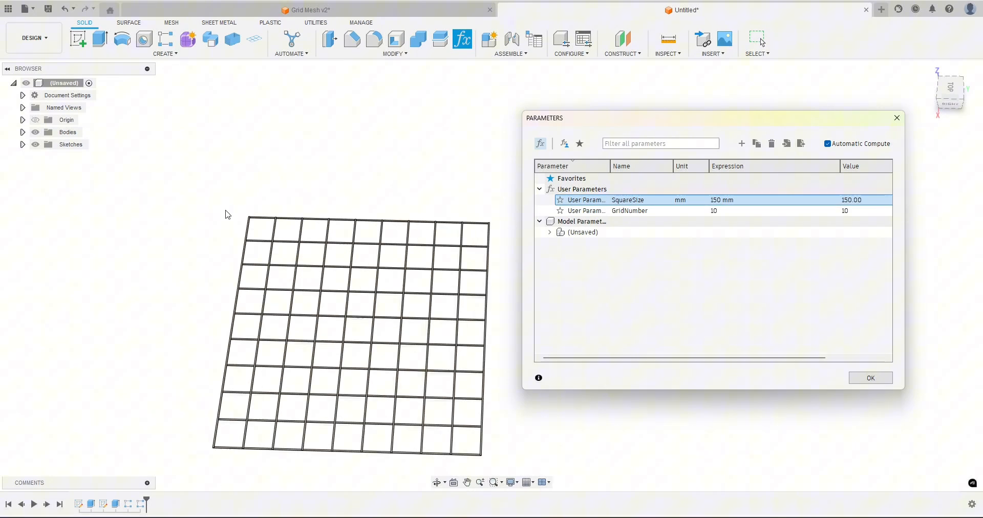
double_click(774, 210)
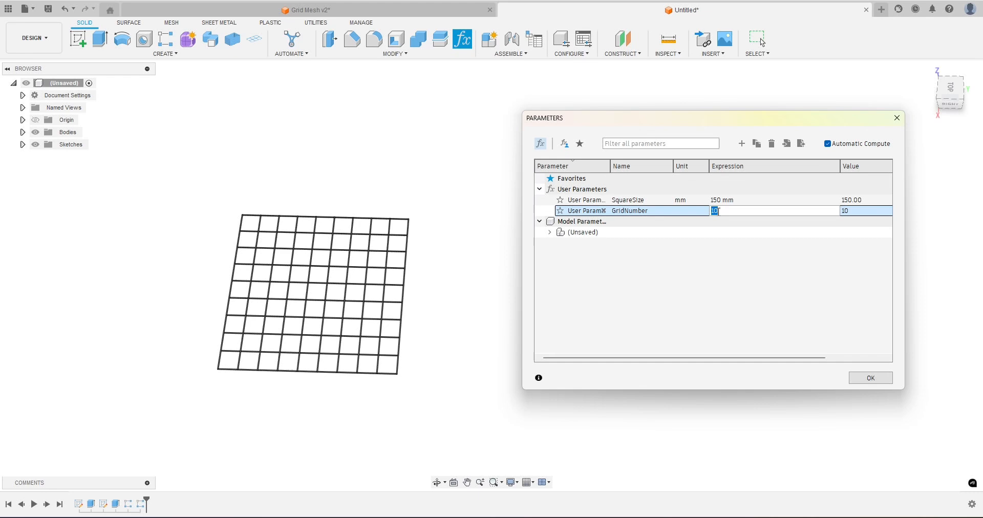
text(60)
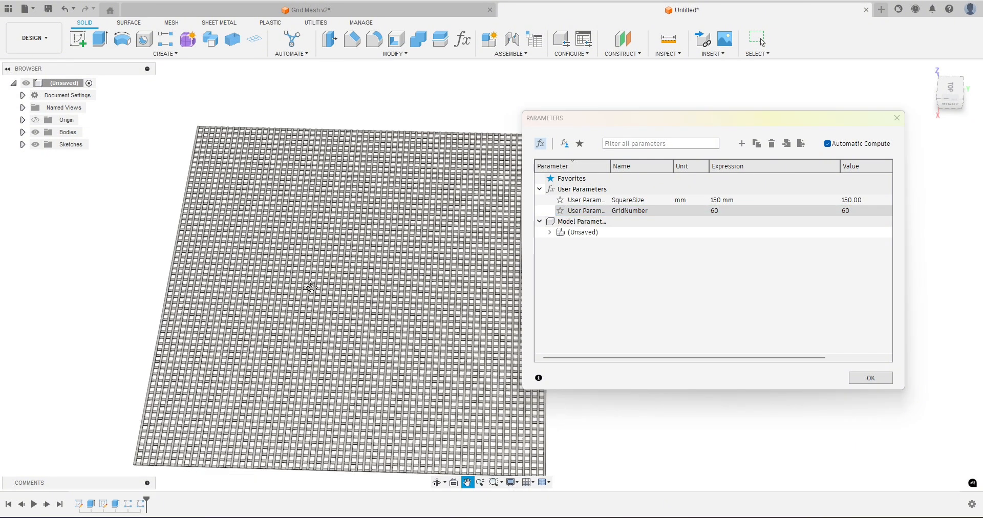
click(869, 378)
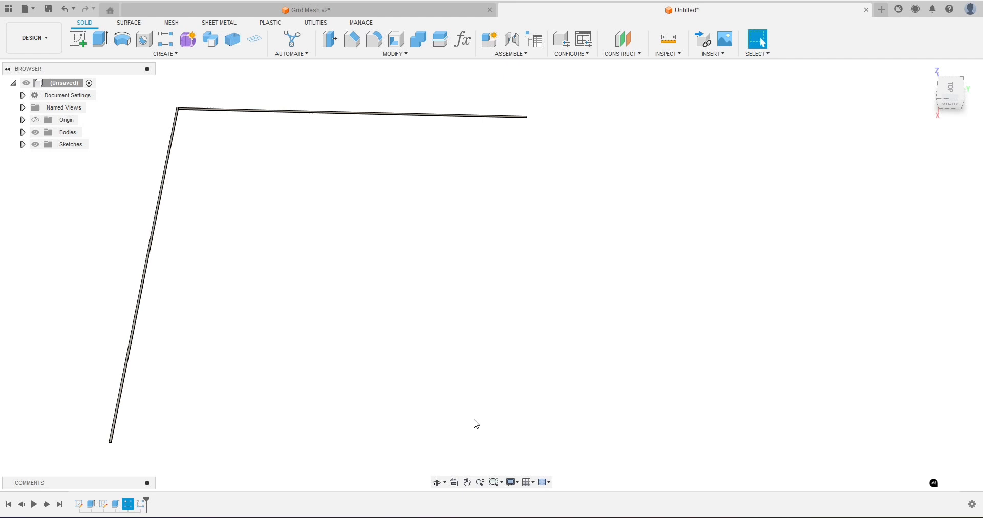
Re-edit the first bar rectangular pattern to Compute Type Identical and confirm it
click(143, 39)
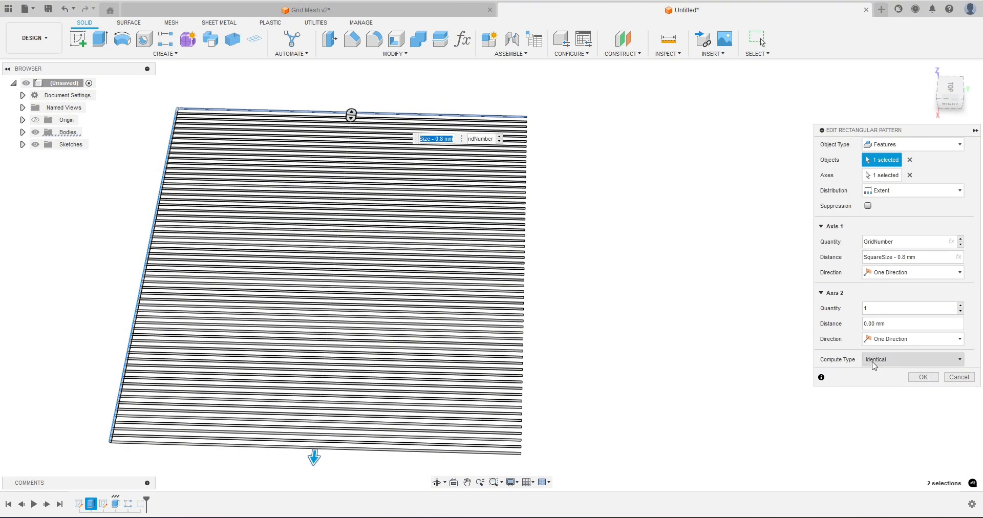
click(910, 358)
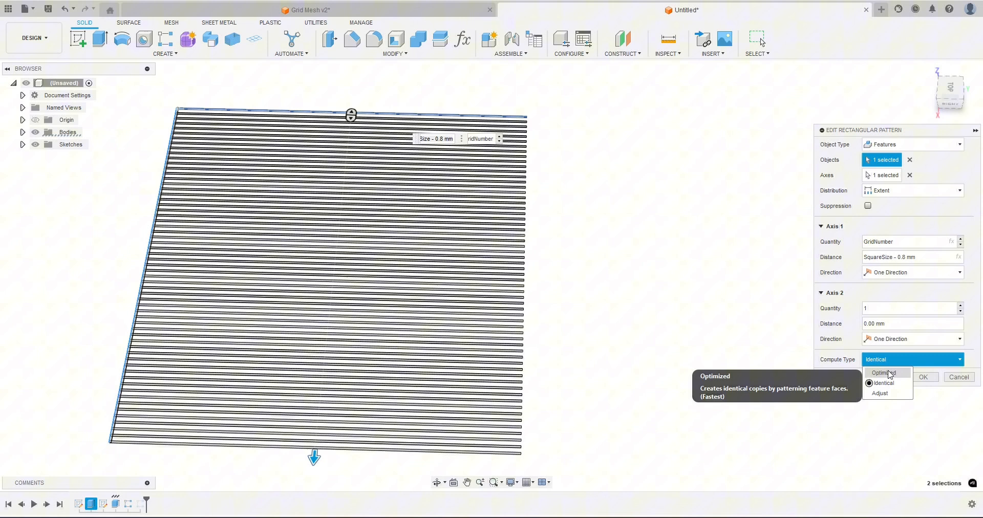
mouse_move(881, 393)
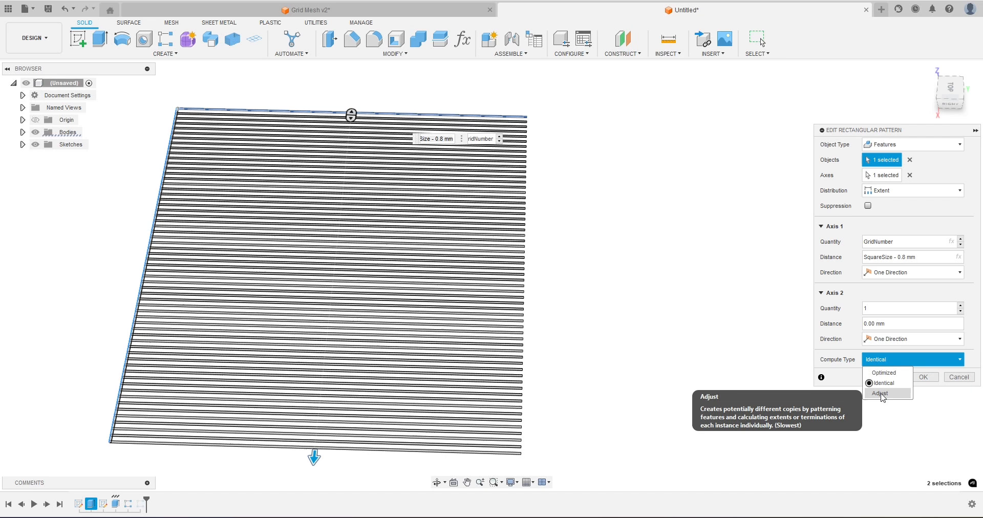
mouse_move(883, 383)
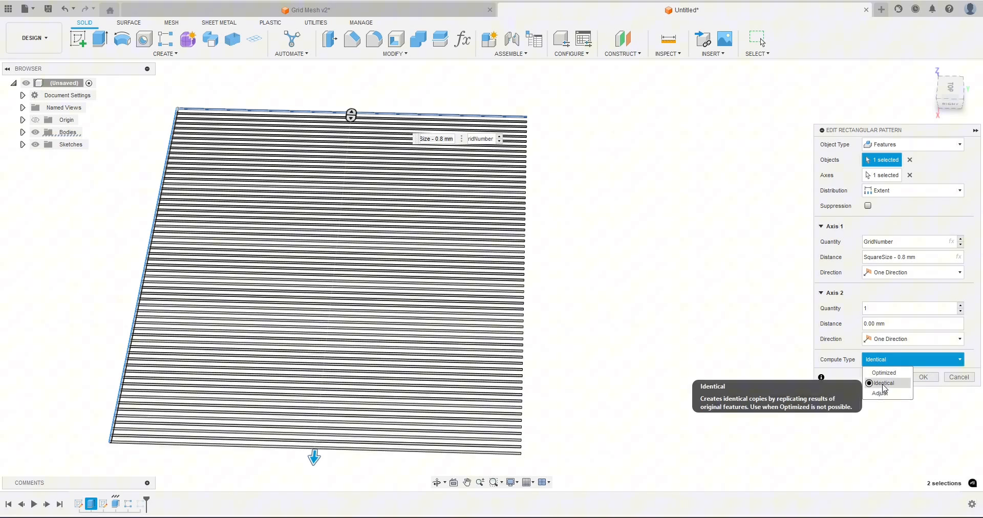
click(884, 383)
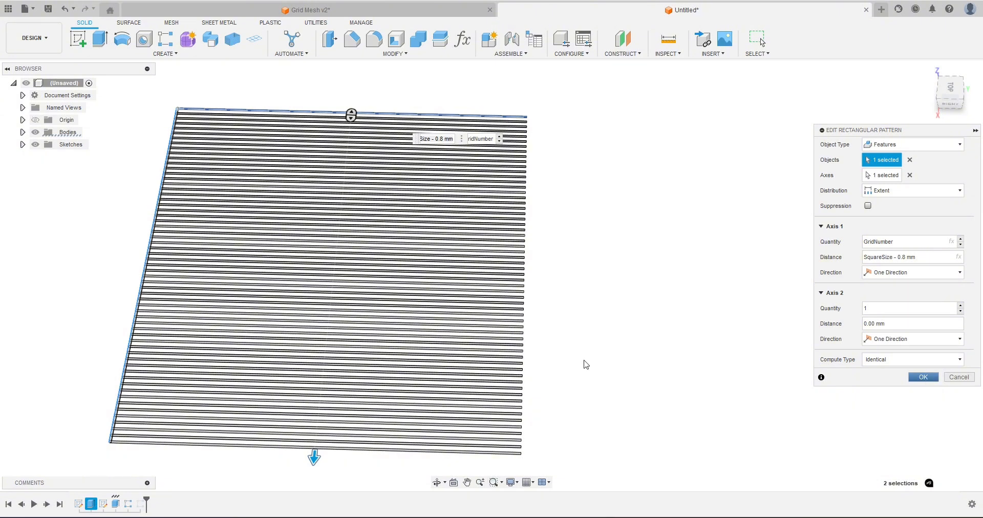
click(923, 377)
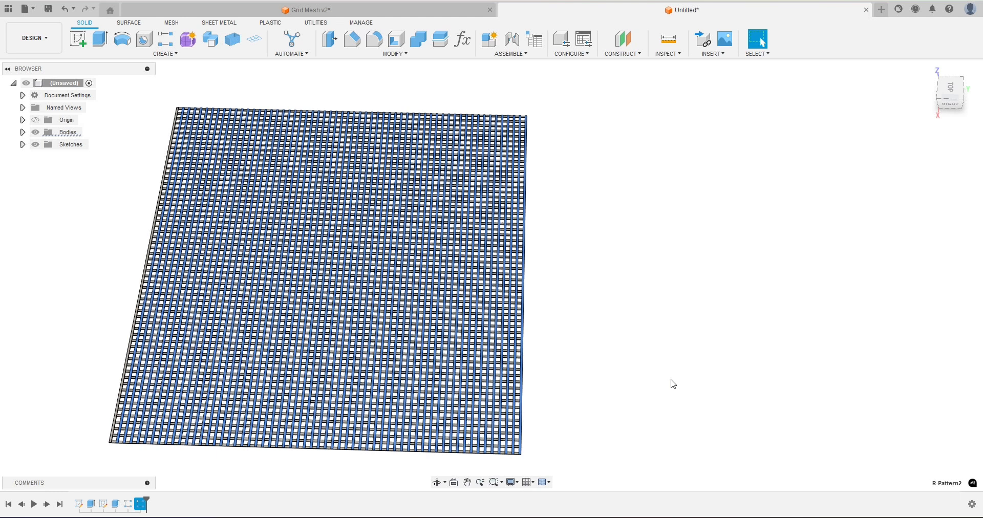
mouse_move(590, 401)
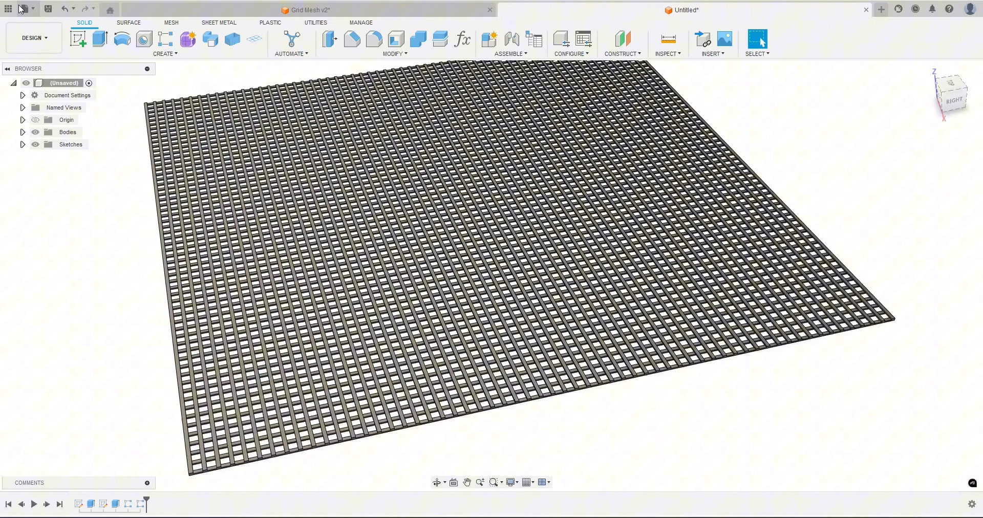
Send the grid body via File > 3D Print to Bambu Studio as a 3MF file
click(24, 8)
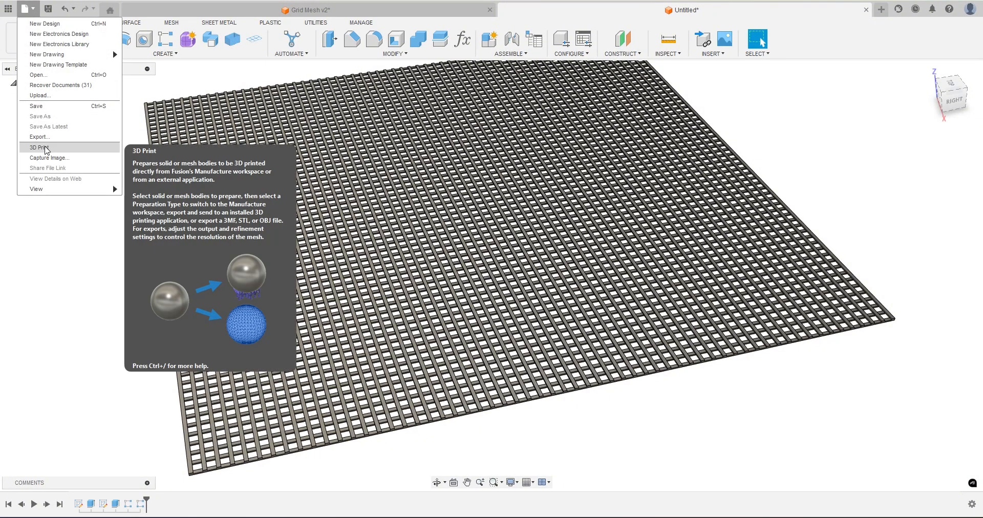
click(38, 147)
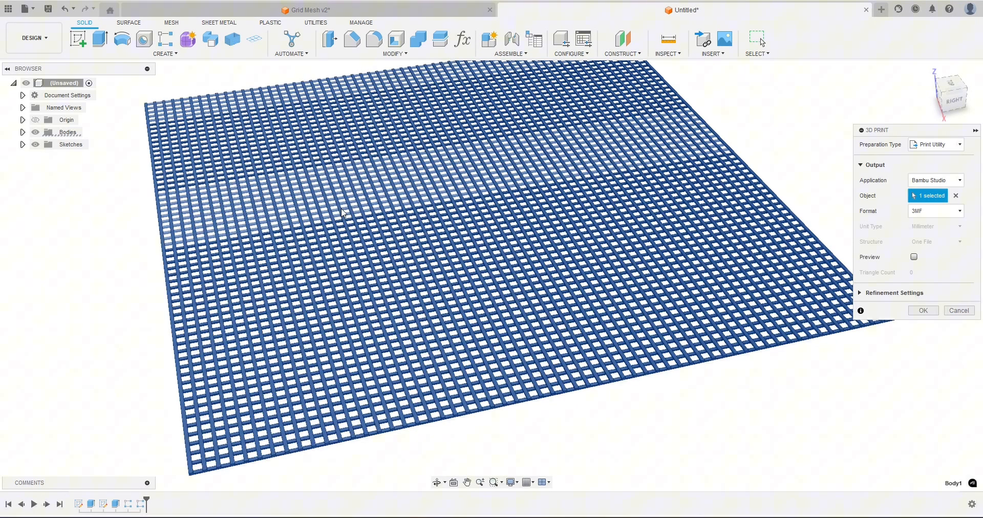
click(23, 132)
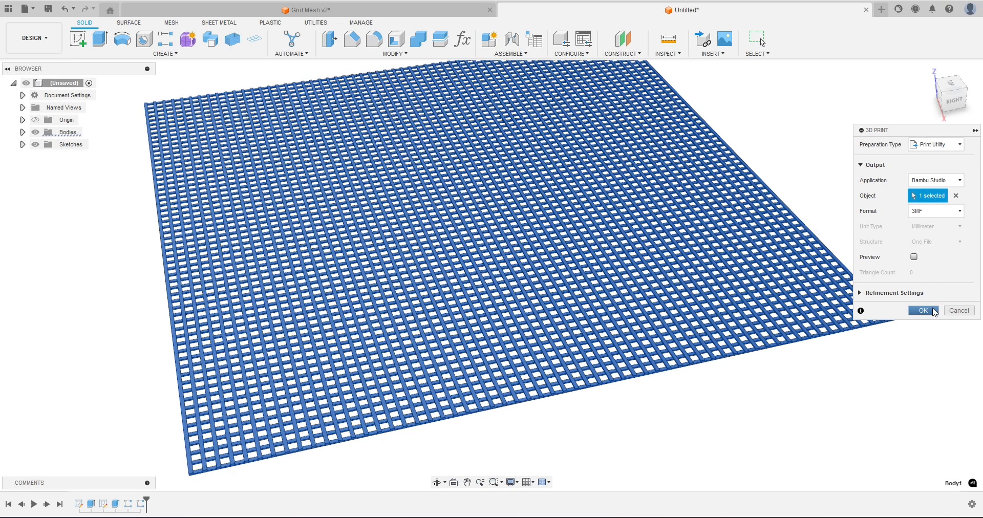
click(922, 310)
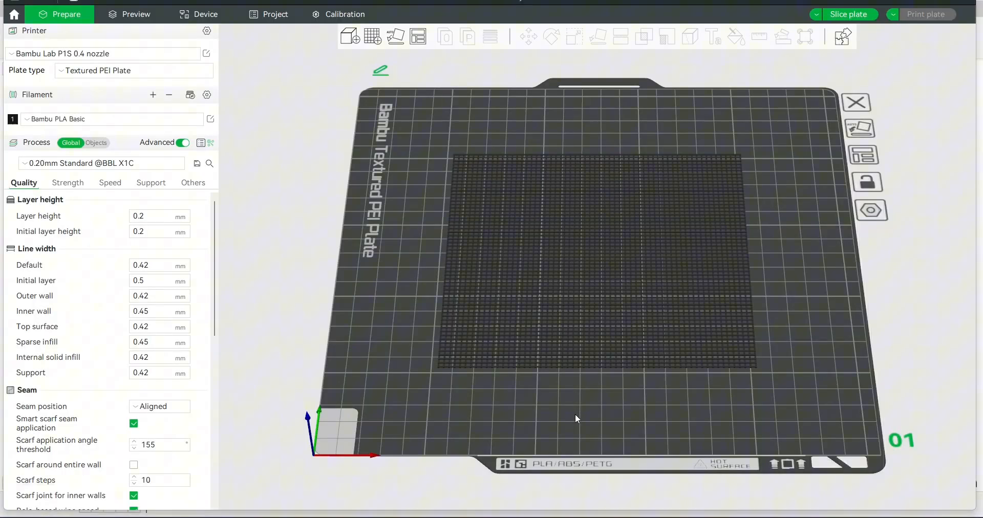
Set layer height and initial layer height to 0.28 mm, ignore the warning, and slice the plate
scroll(up, 3)
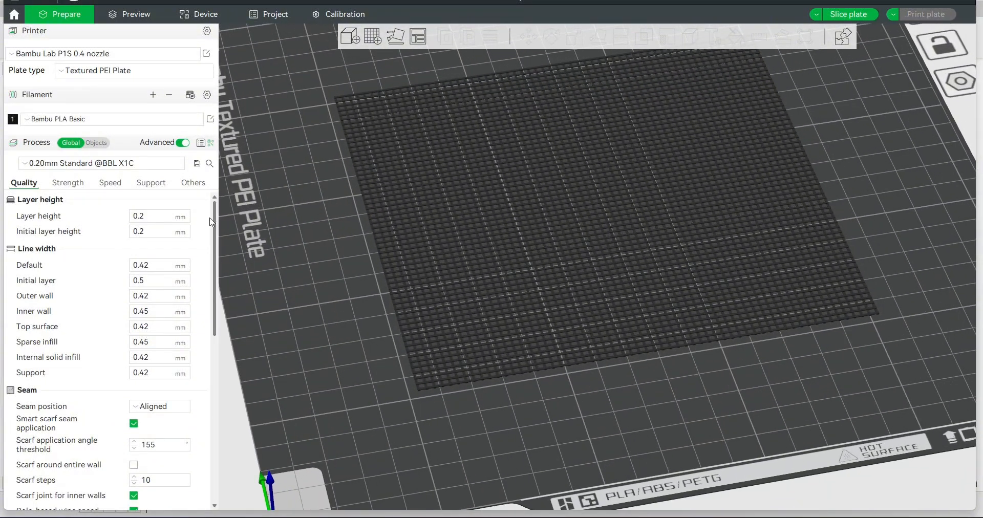
click(160, 216)
text(8)
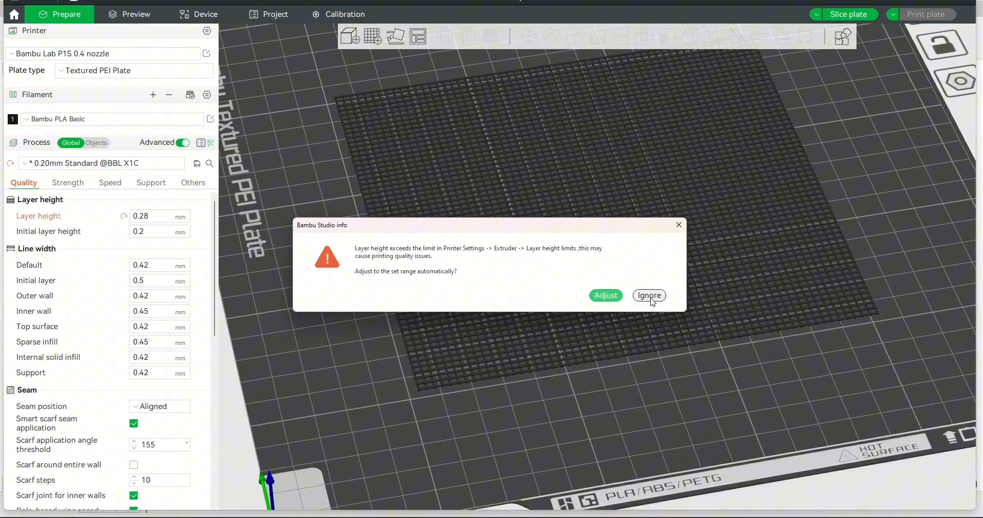
click(649, 296)
text(8)
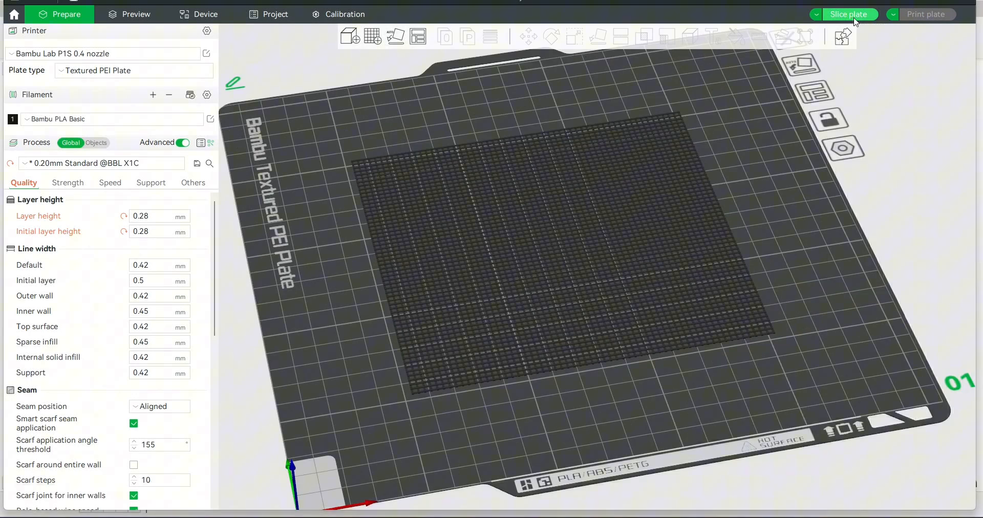
click(848, 13)
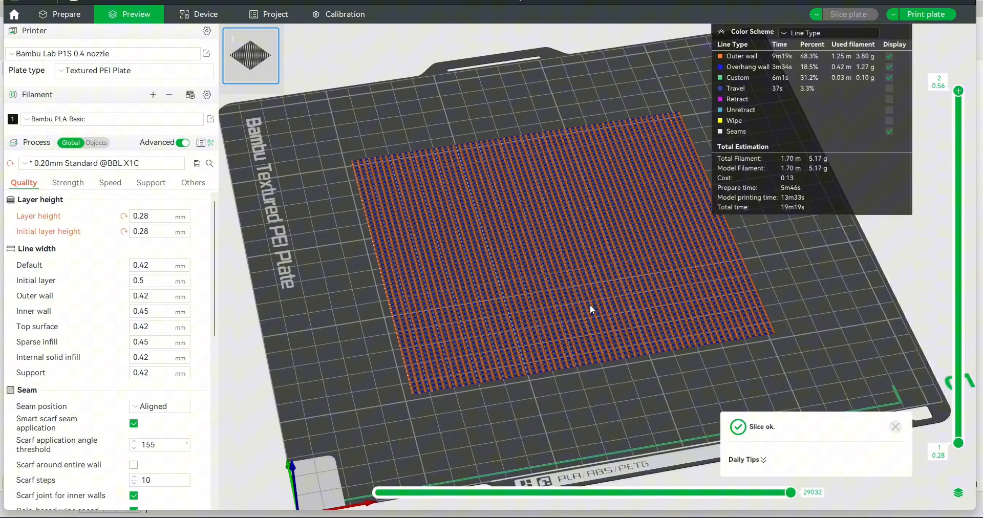
Scrub the move and layer sliders in Preview to inspect both 0.28 mm layers' toolpaths
scroll(up, 3)
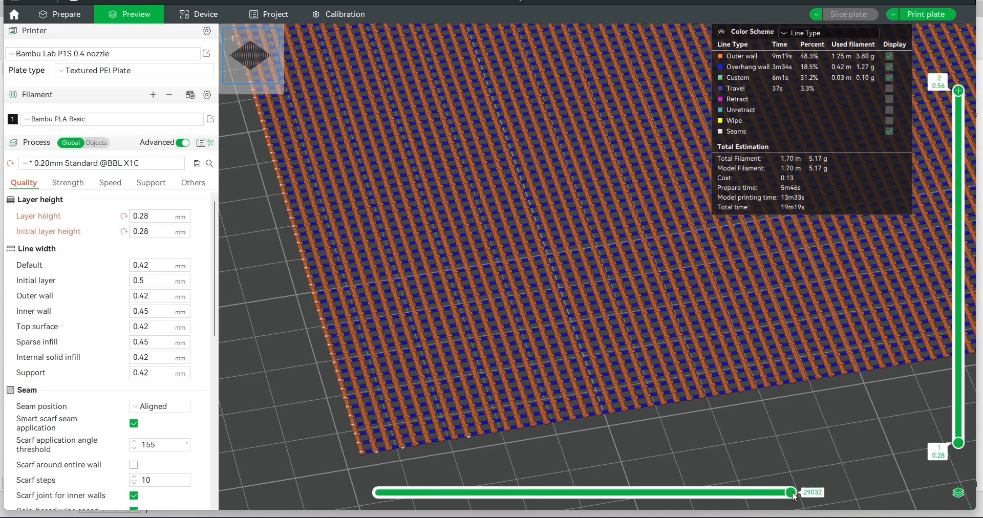
drag(792, 493, 647, 493)
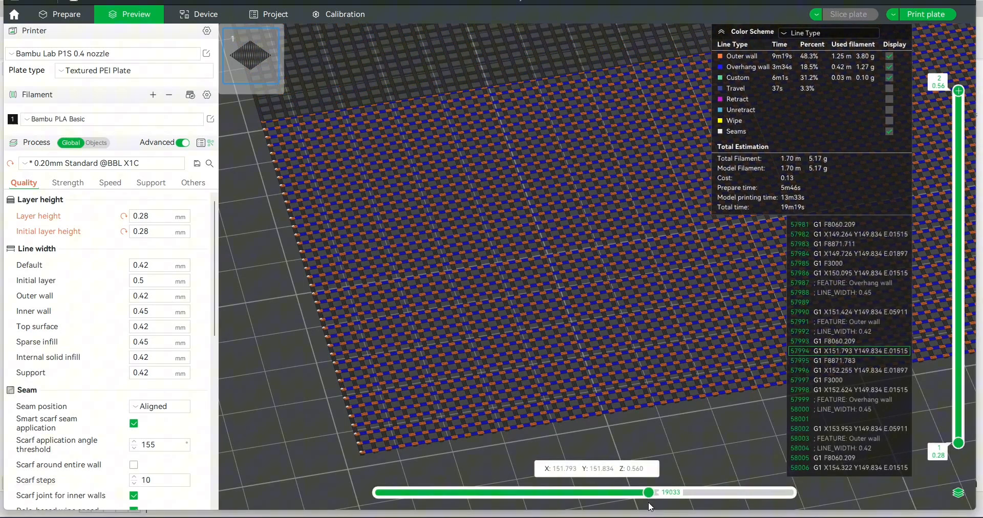
drag(650, 492, 638, 493)
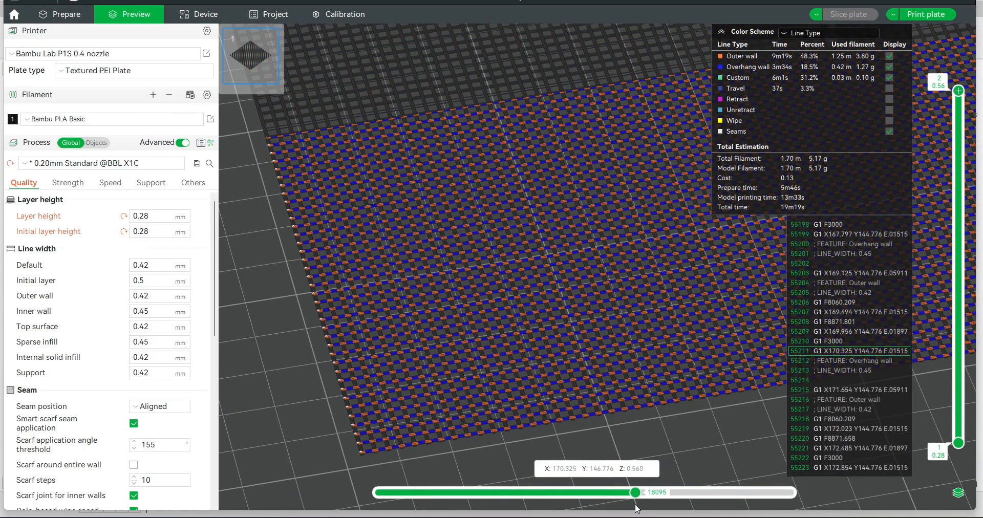
drag(638, 493, 653, 492)
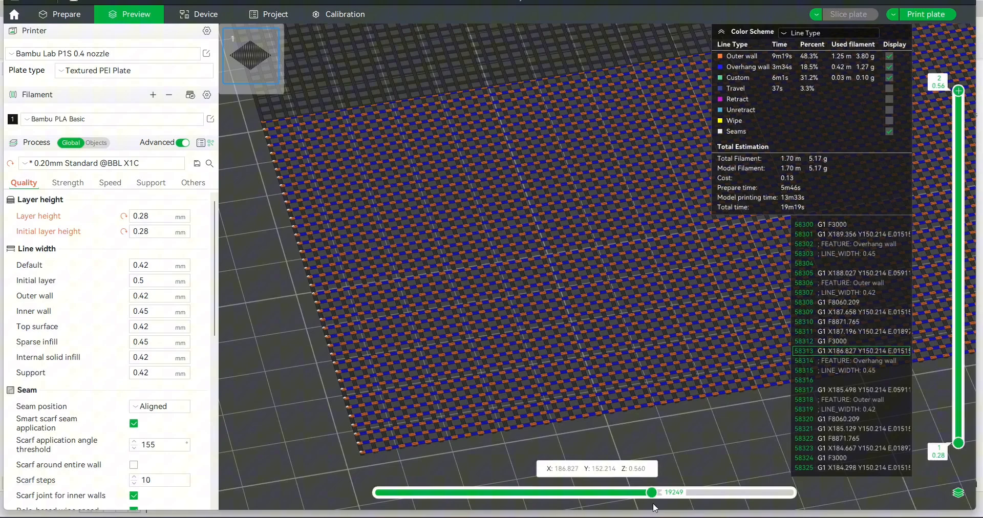
drag(652, 493, 790, 492)
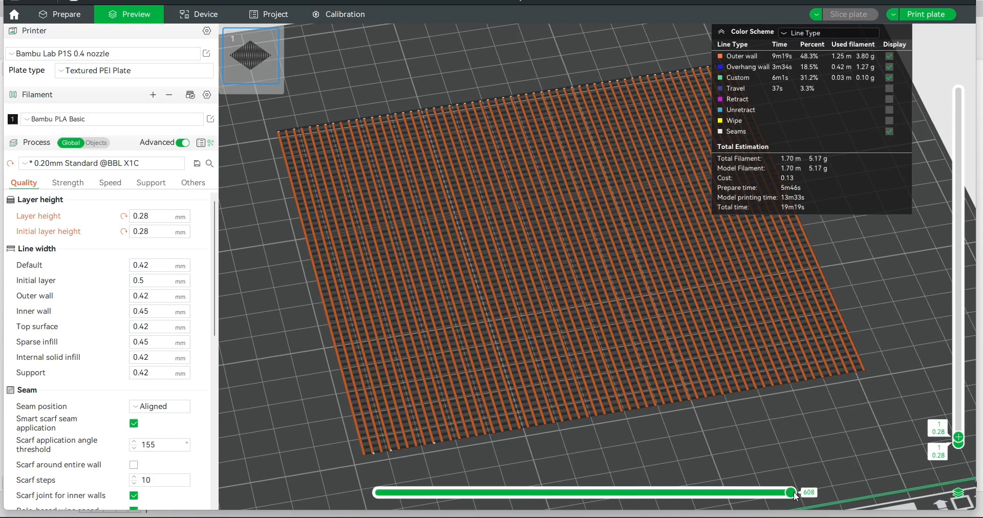
drag(791, 493, 709, 492)
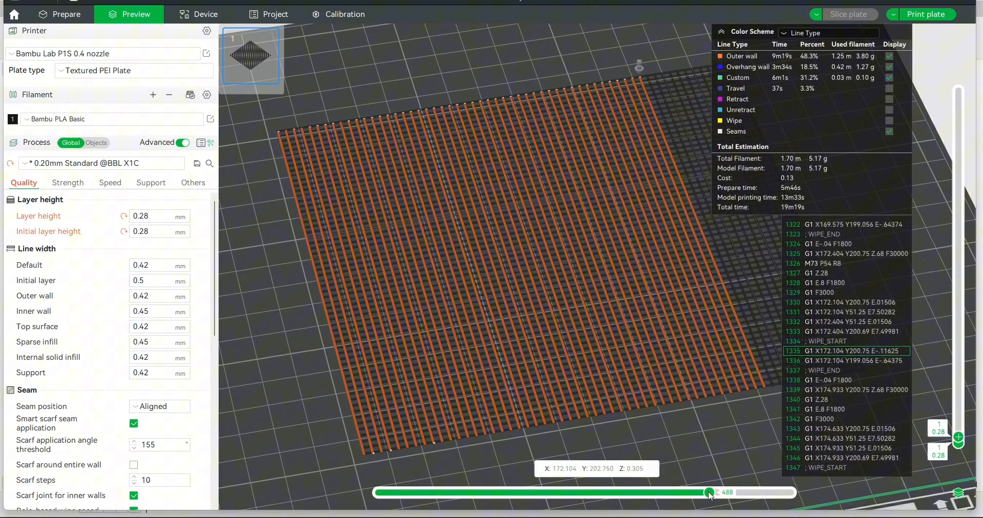
drag(709, 492, 788, 493)
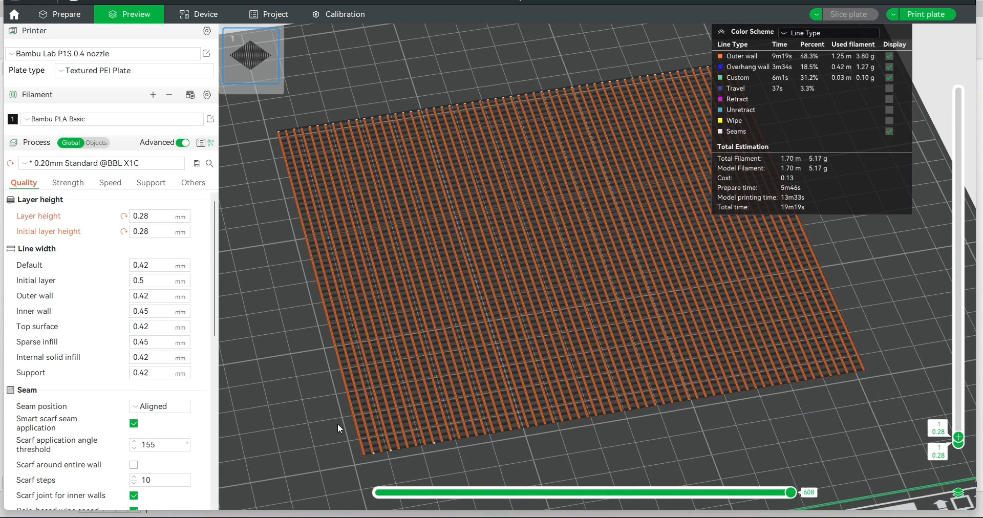
drag(959, 443, 959, 91)
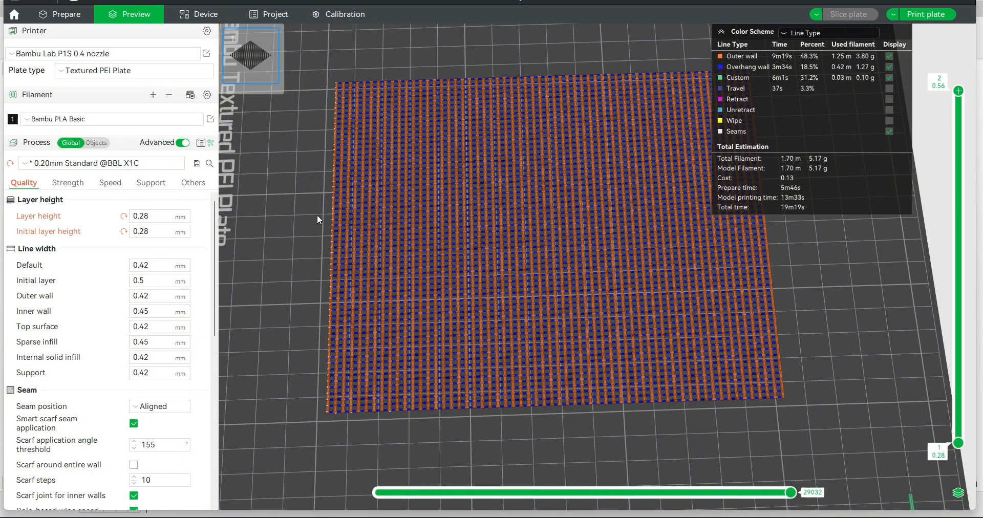
mouse_move(301, 209)
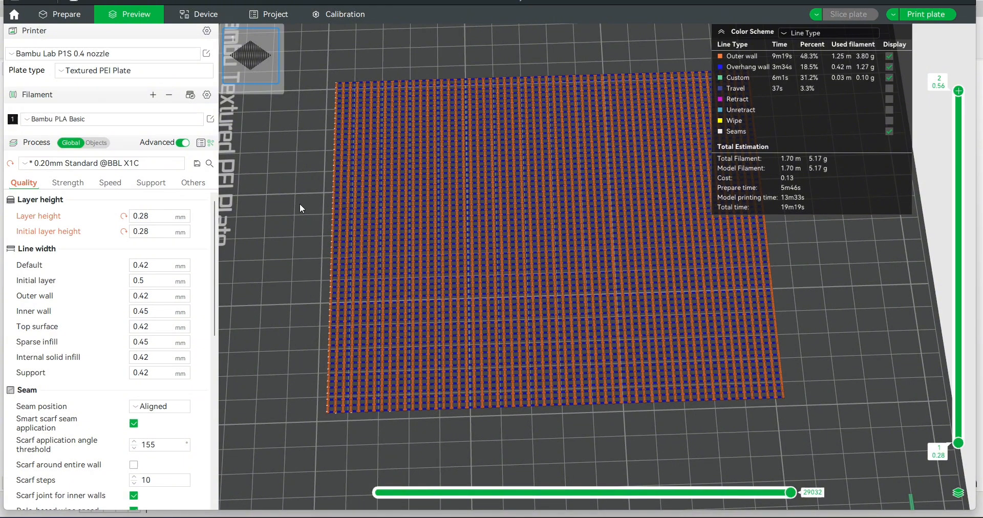
mouse_move(356, 226)
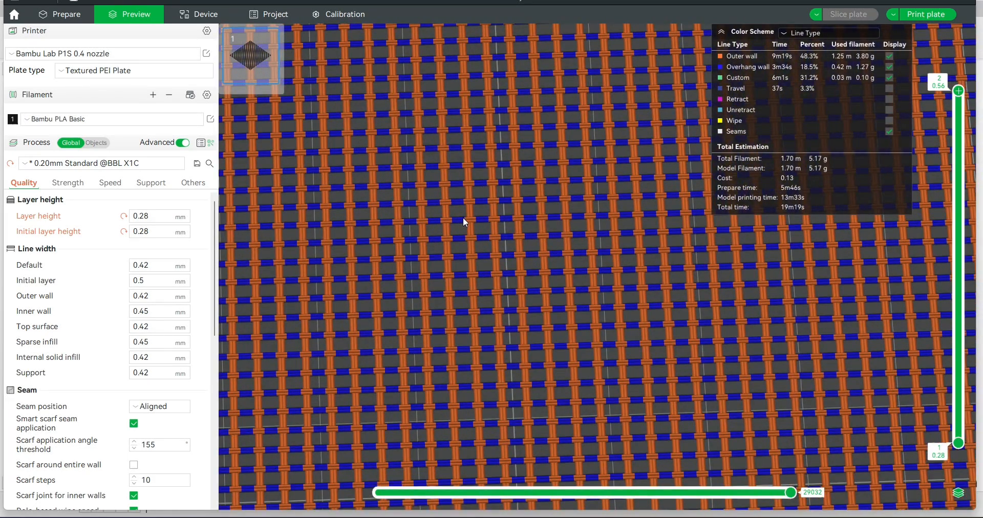
mouse_move(444, 233)
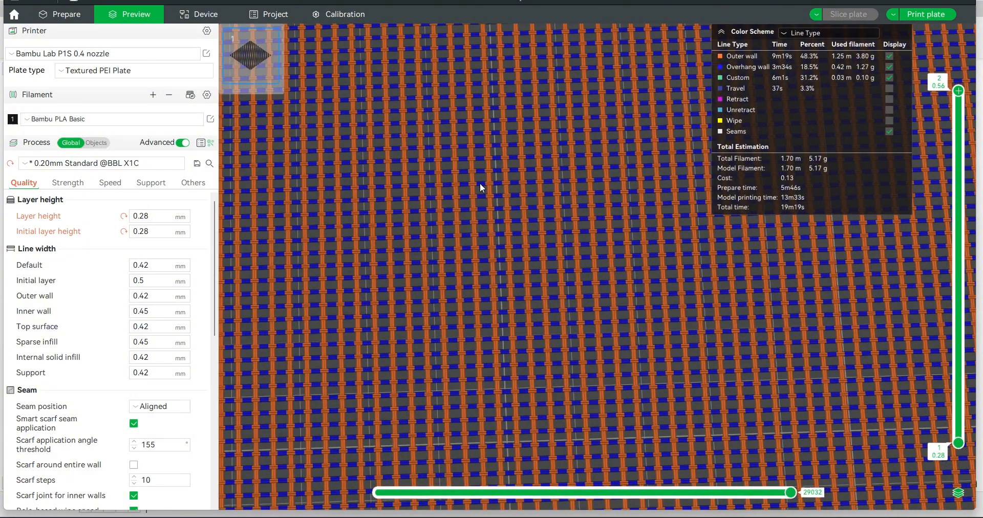
mouse_move(490, 231)
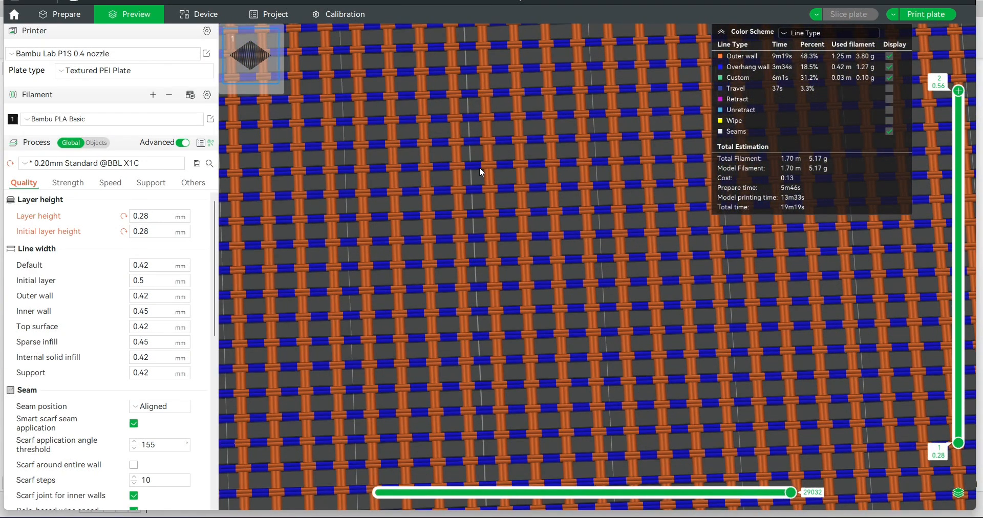
mouse_move(482, 188)
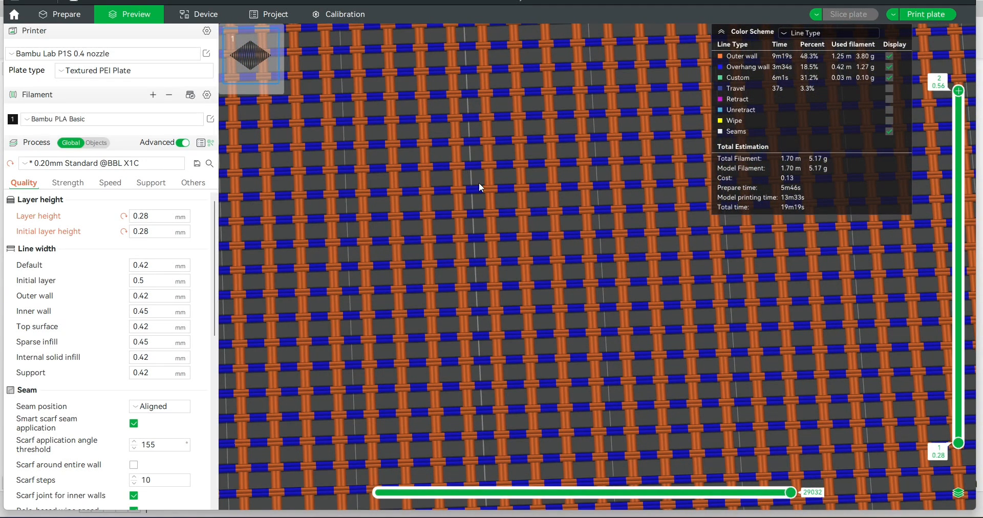
mouse_move(474, 242)
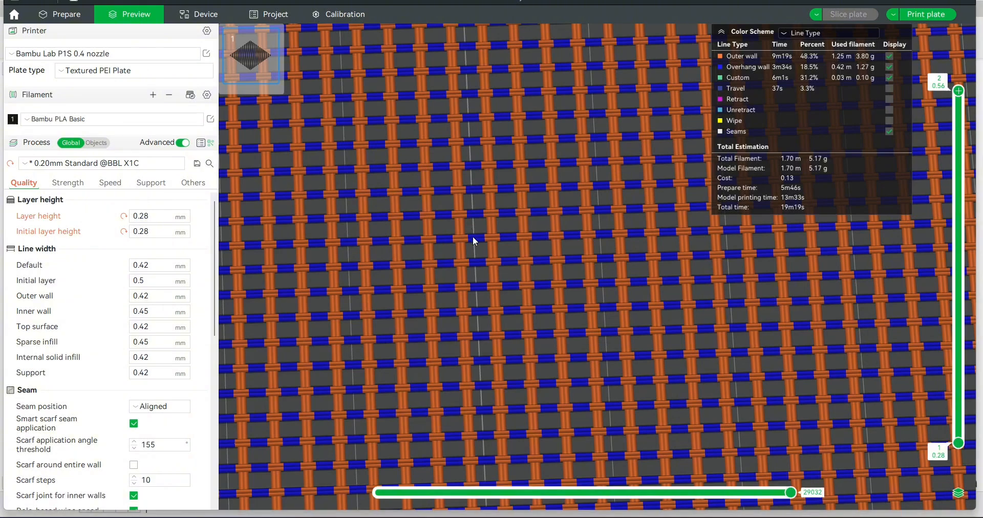
scroll(down, 3)
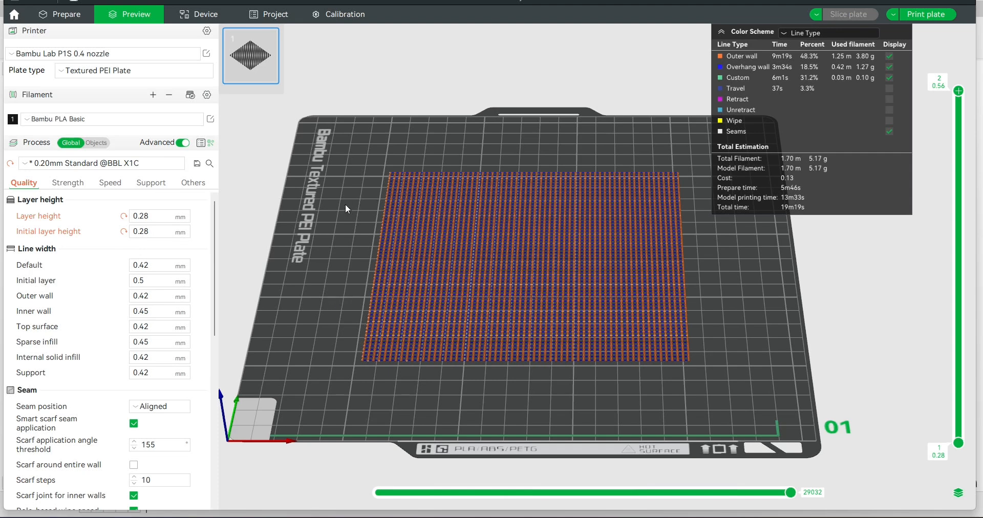
mouse_move(342, 200)
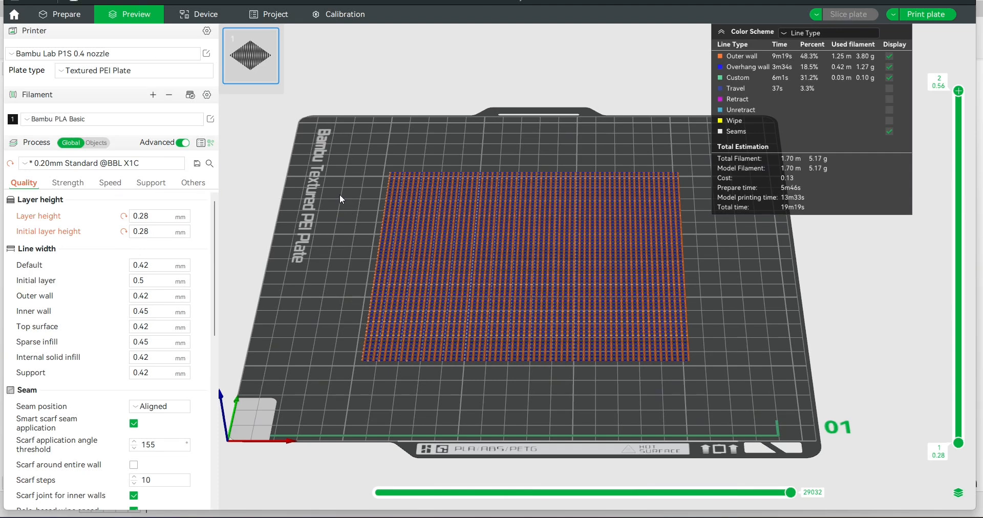